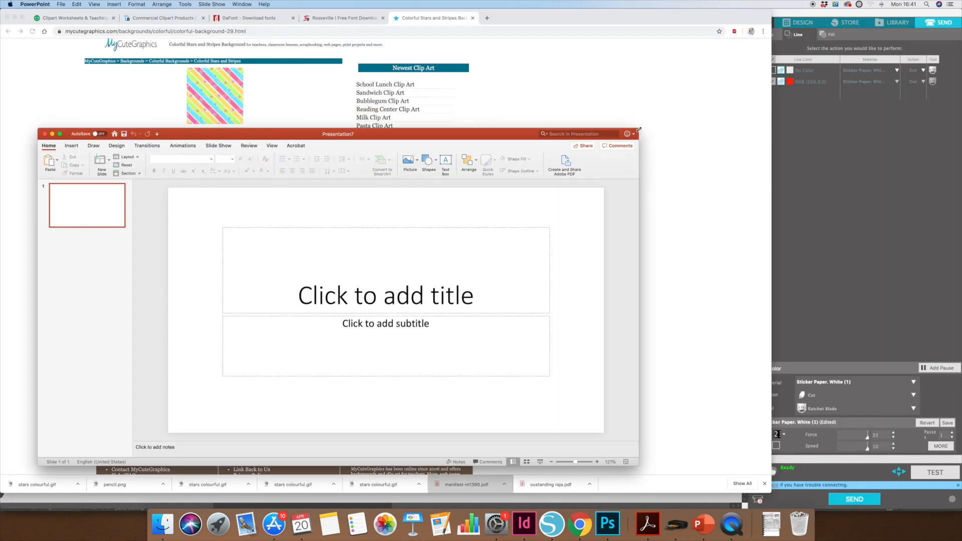
Step: Maximize the blank presentation window with the green zoom button
left_click(60, 134)
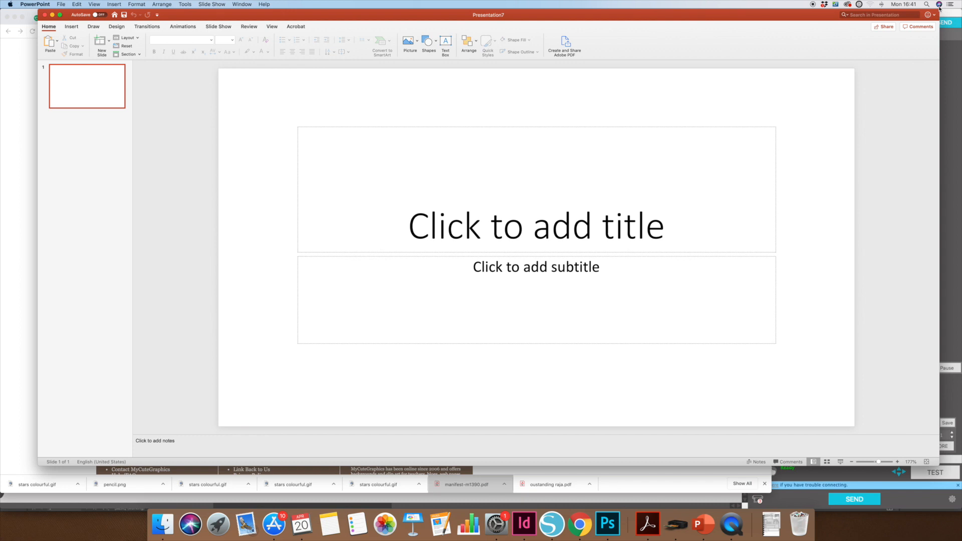
mouse_move(142, 68)
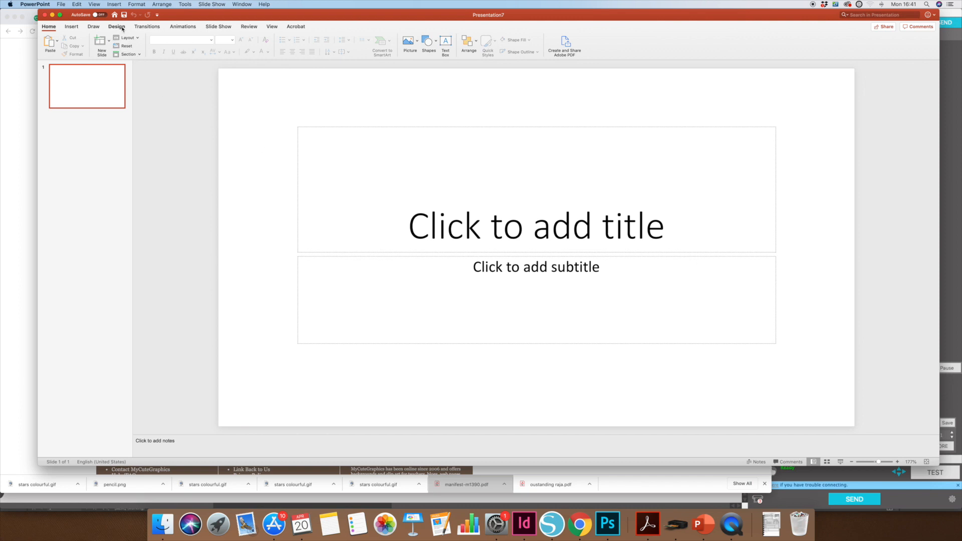
Step: Set the slide size to A4 paper in portrait orientation via Page Setup
left_click(117, 27)
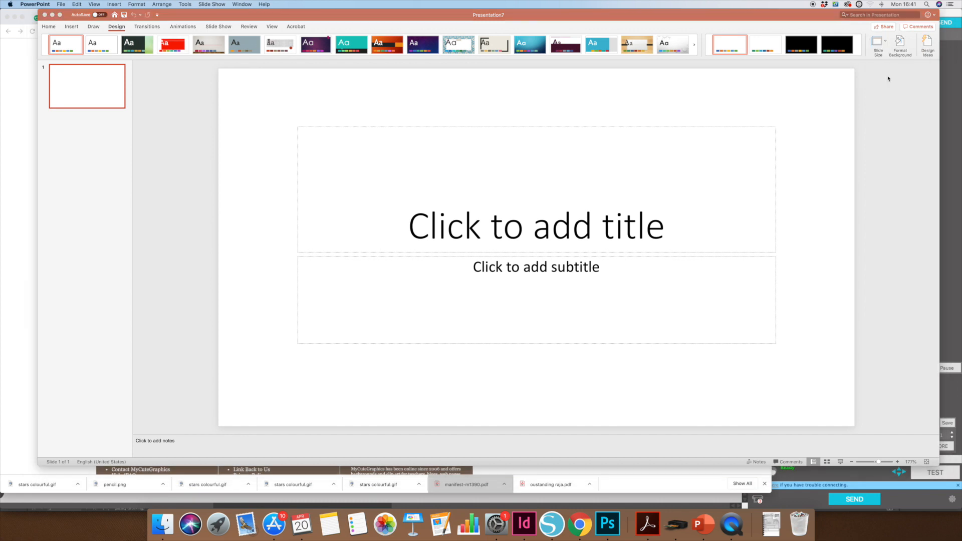
left_click(482, 135)
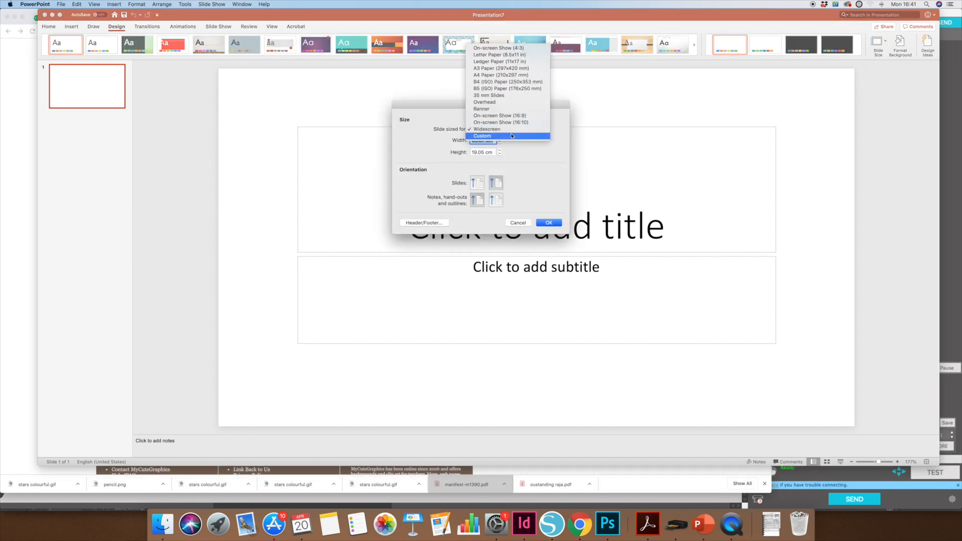
mouse_move(500, 68)
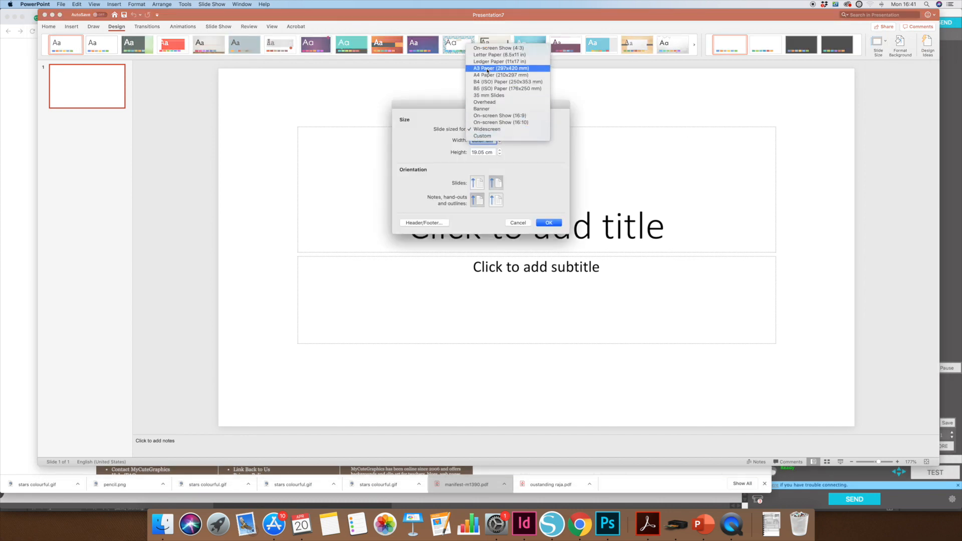
left_click(500, 75)
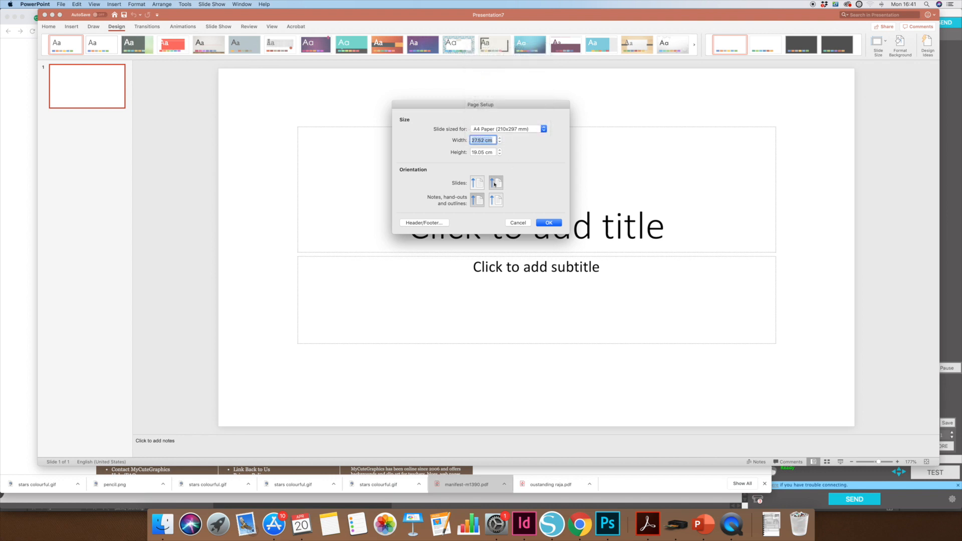
left_click(477, 183)
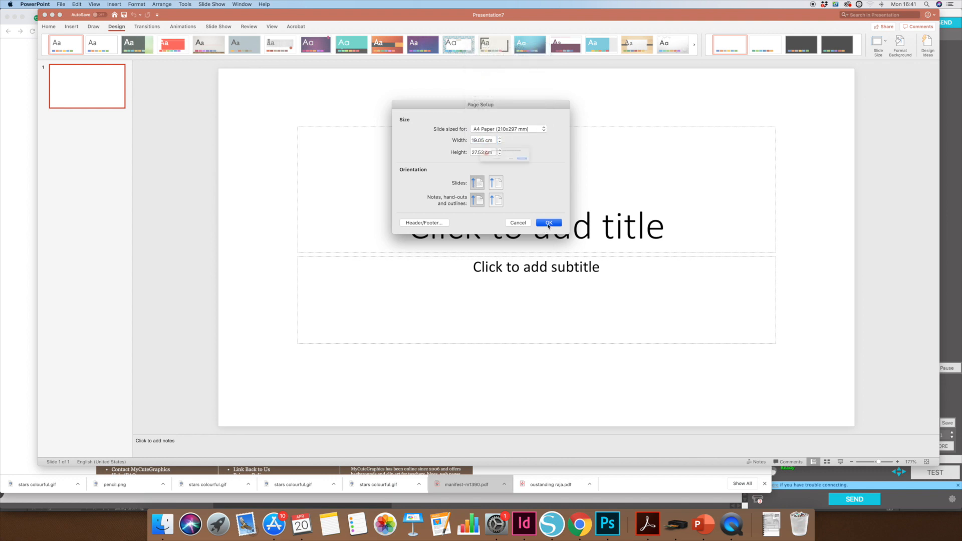
left_click(547, 222)
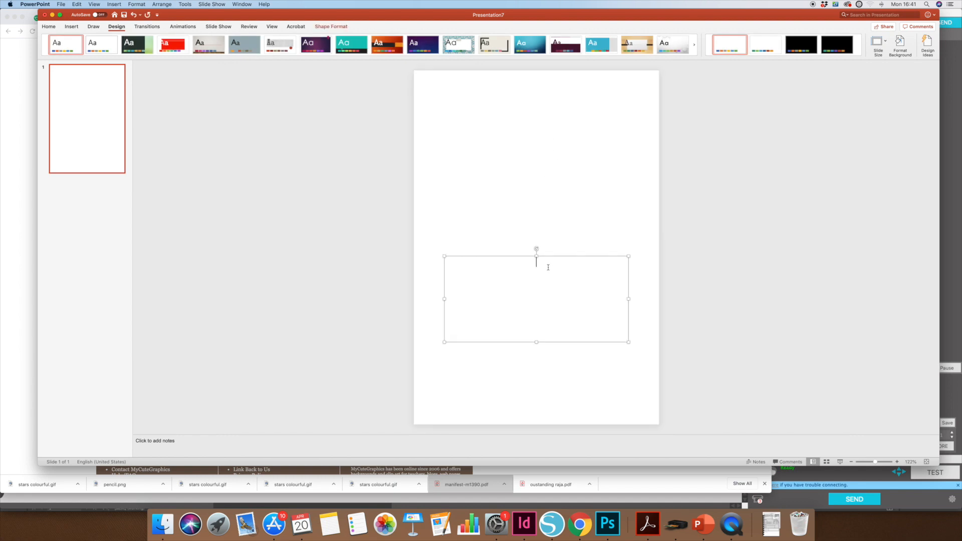
Step: Remove the leftover placeholder and draw a wide rounded rectangle positioned near the top
left_click(325, 121)
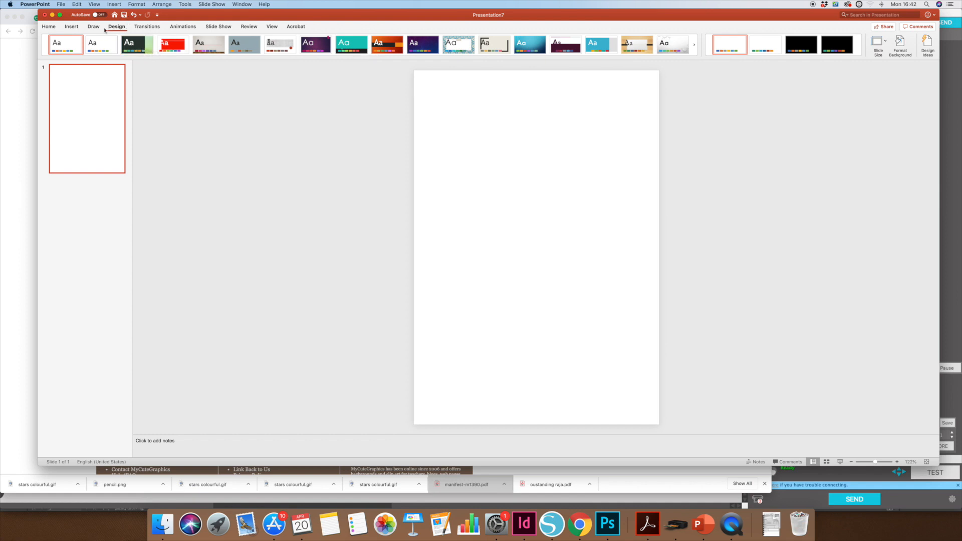
left_click(71, 26)
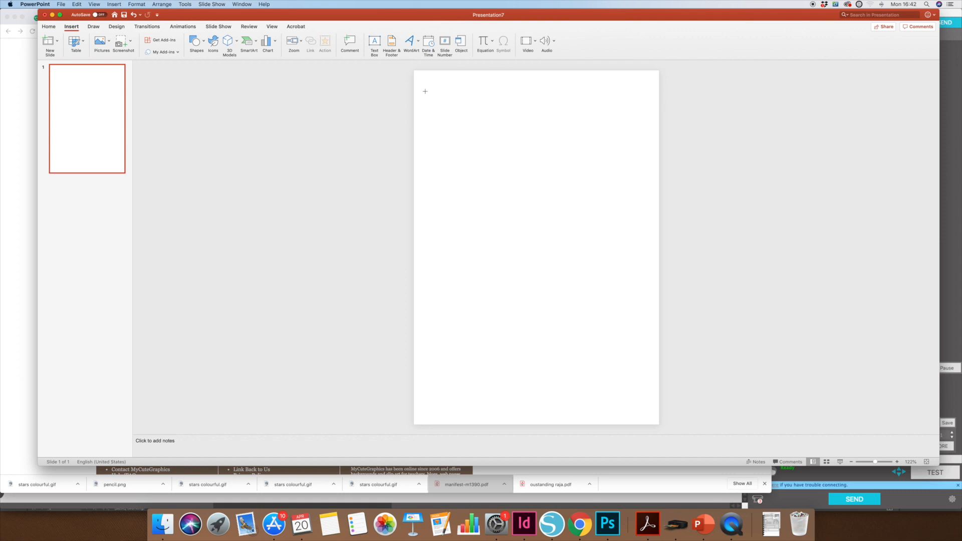
left_click_drag(426, 91, 640, 157)
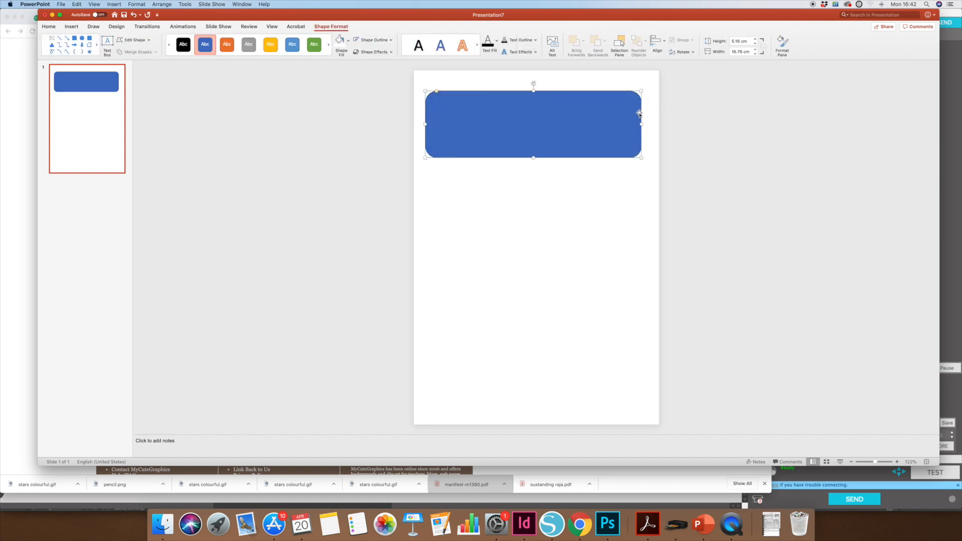
left_click_drag(638, 114, 559, 104)
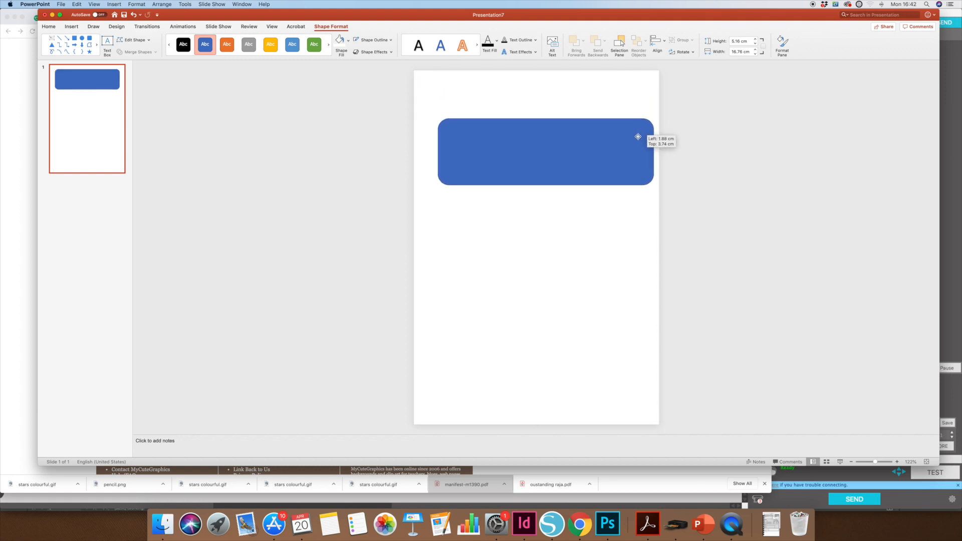
left_click_drag(637, 136, 625, 216)
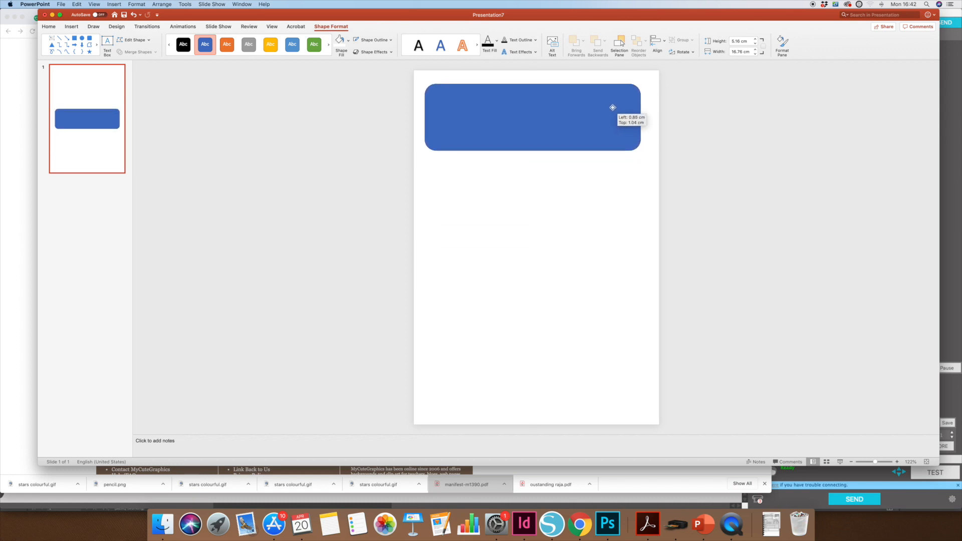
left_click_drag(532, 117, 536, 111)
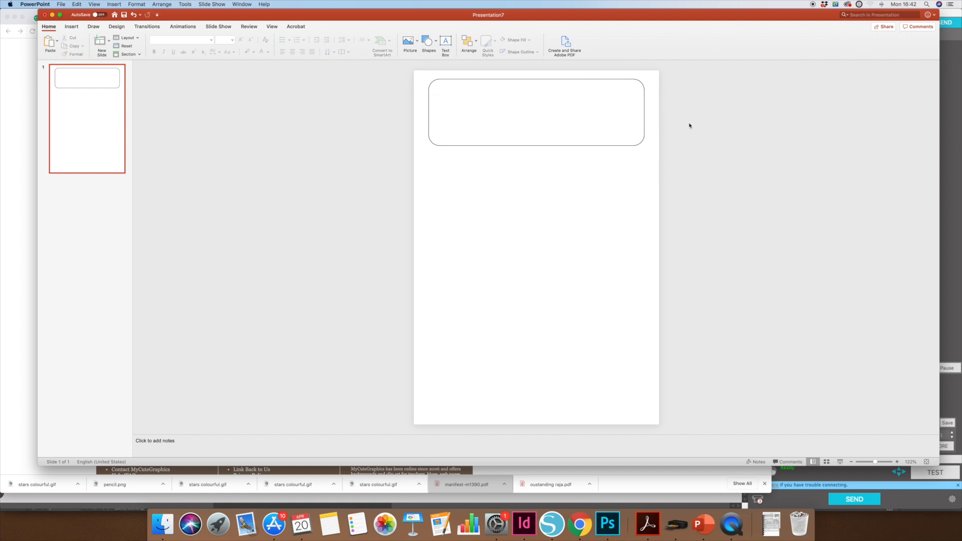
mouse_move(593, 478)
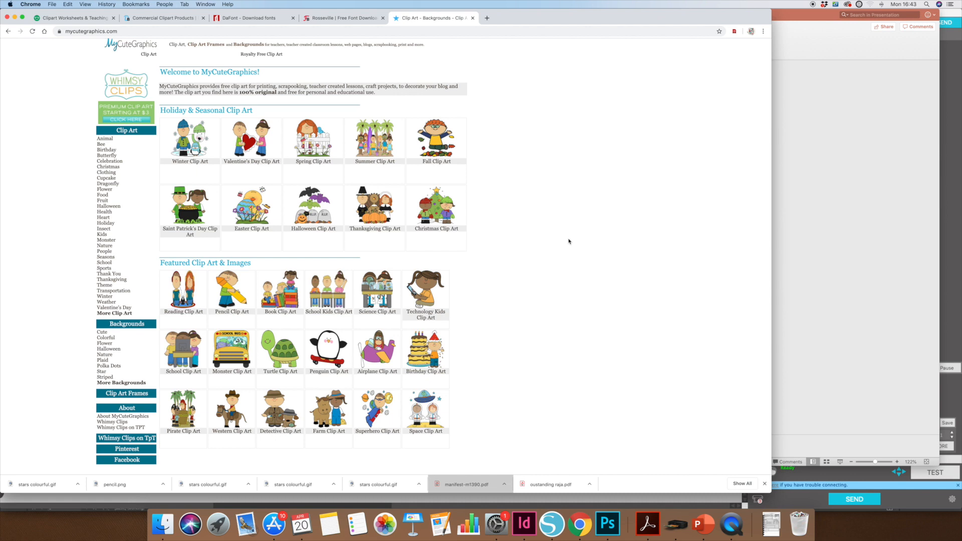
Step: Save the Colorful Stars and Stripes background image from MyCuteGraphics
scroll("down", 3)
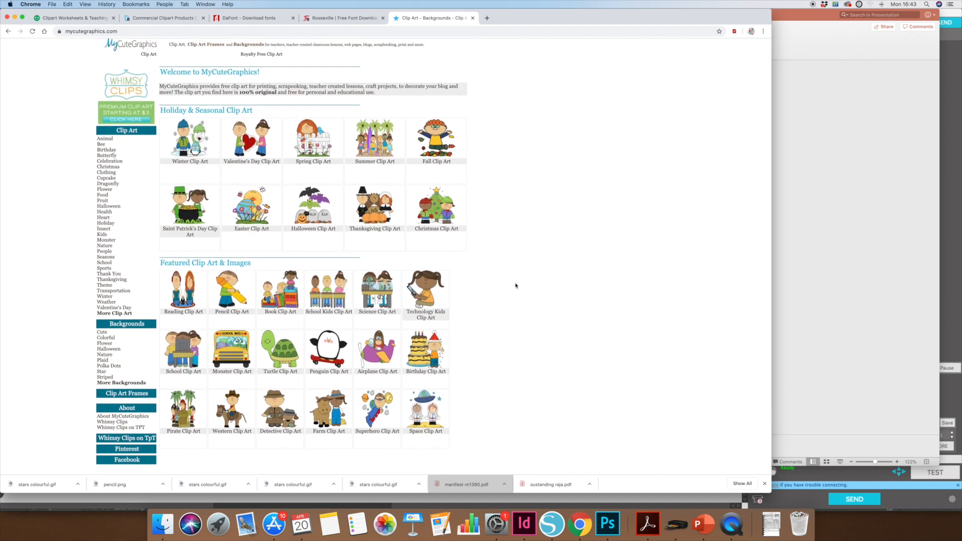
mouse_move(105, 240)
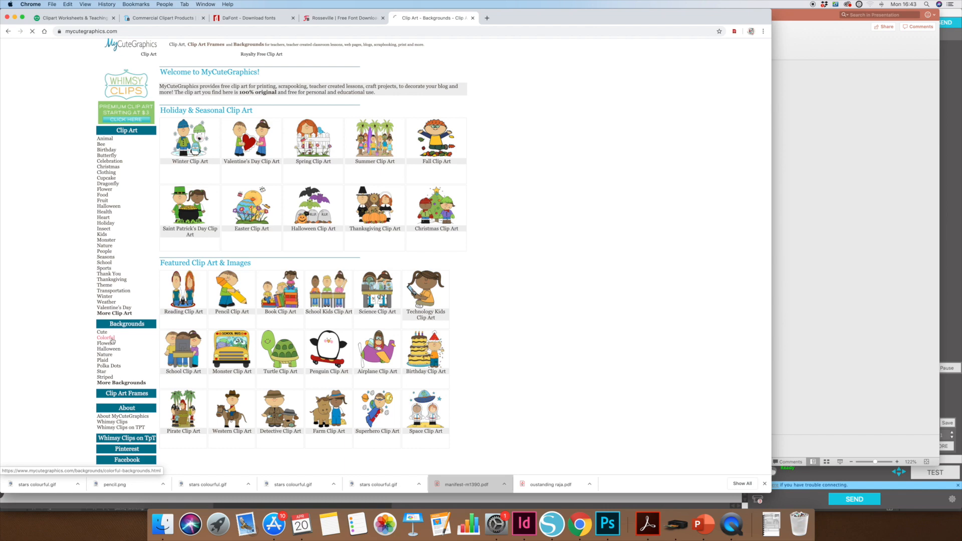
left_click(103, 337)
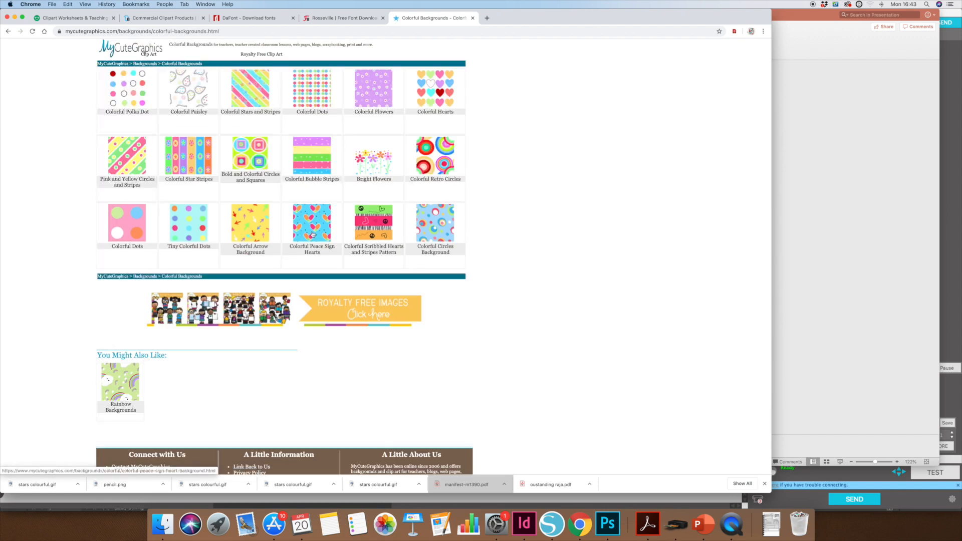
left_click(250, 89)
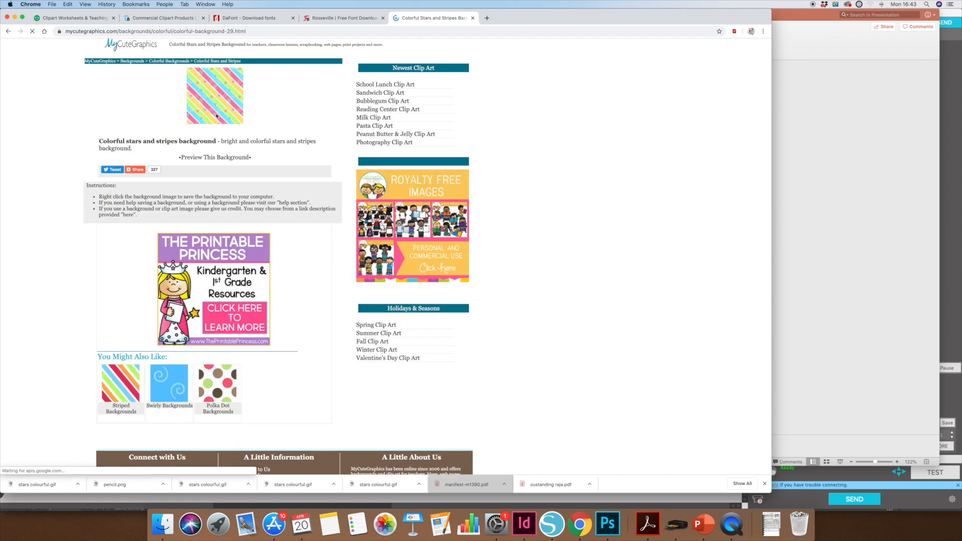
right_click(215, 99)
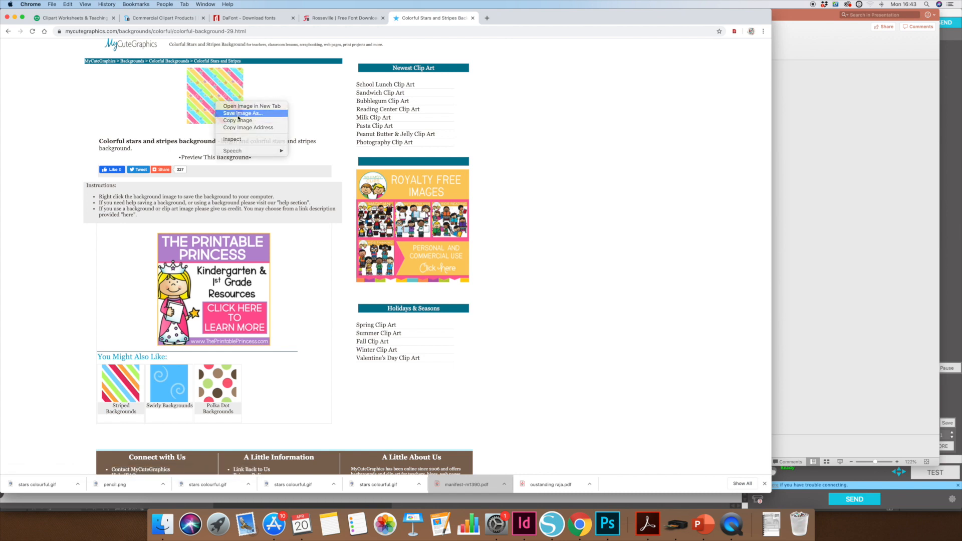
left_click(241, 112)
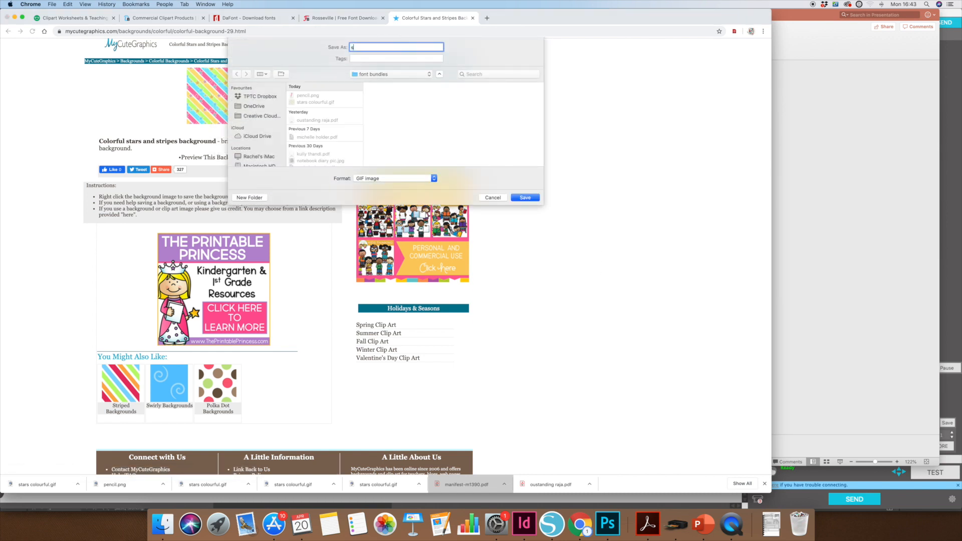
left_click(525, 197)
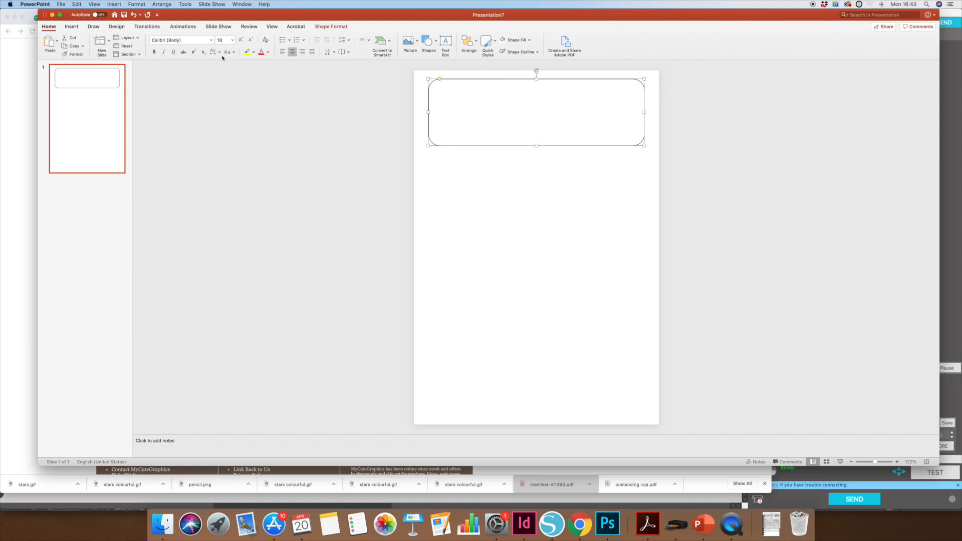
Step: Fill the rounded rectangle with the downloaded stars-and-stripes picture
left_click(331, 26)
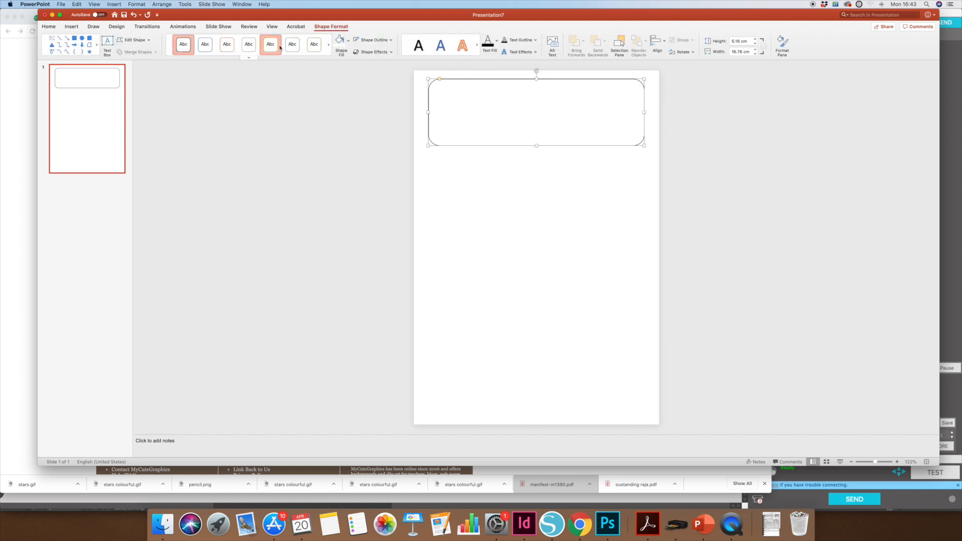
left_click(183, 44)
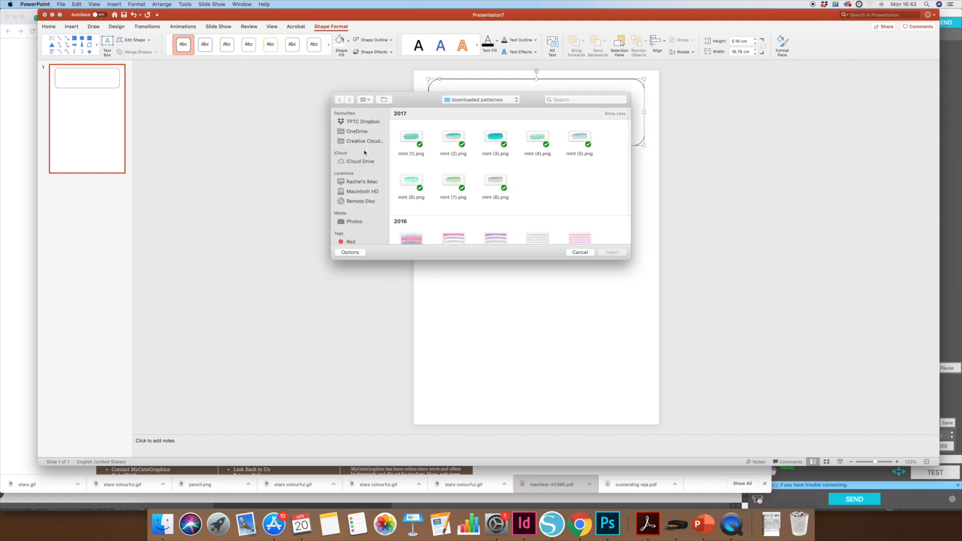
type("star")
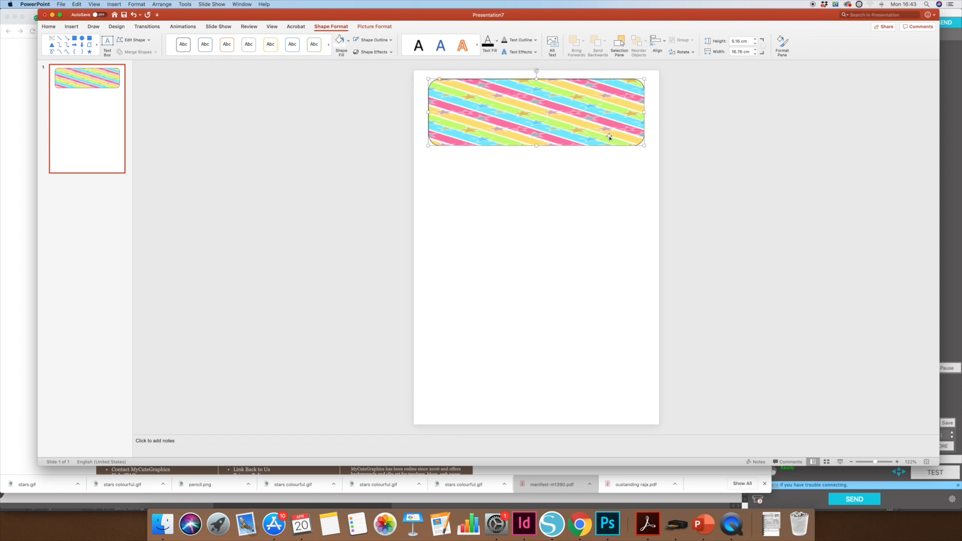
right_click(608, 136)
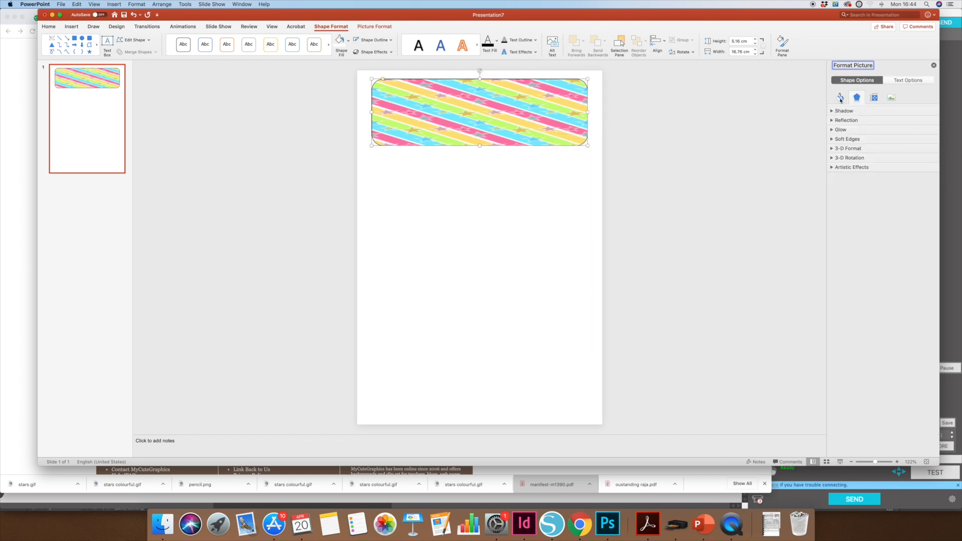
Step: Tile the stripe picture as a texture in the Format Picture pane
left_click(840, 98)
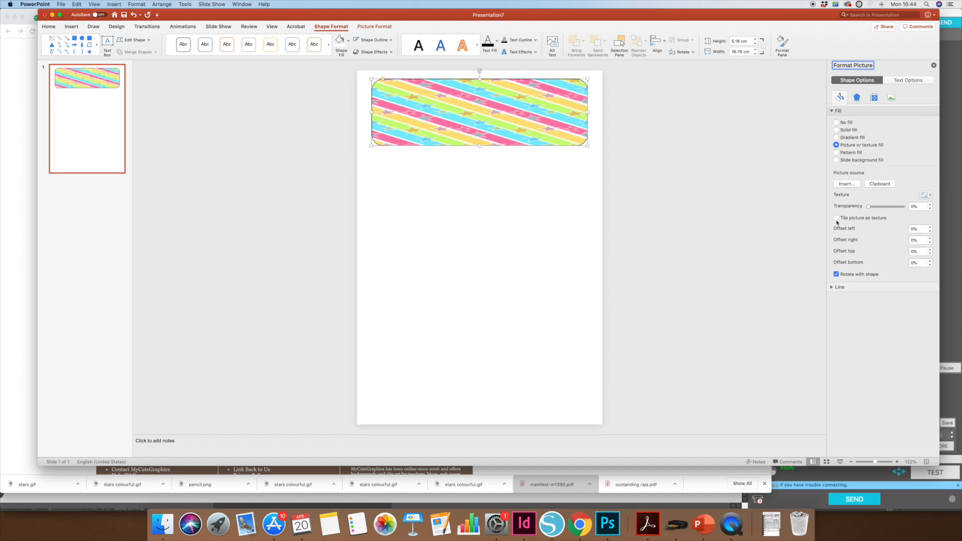
left_click(835, 218)
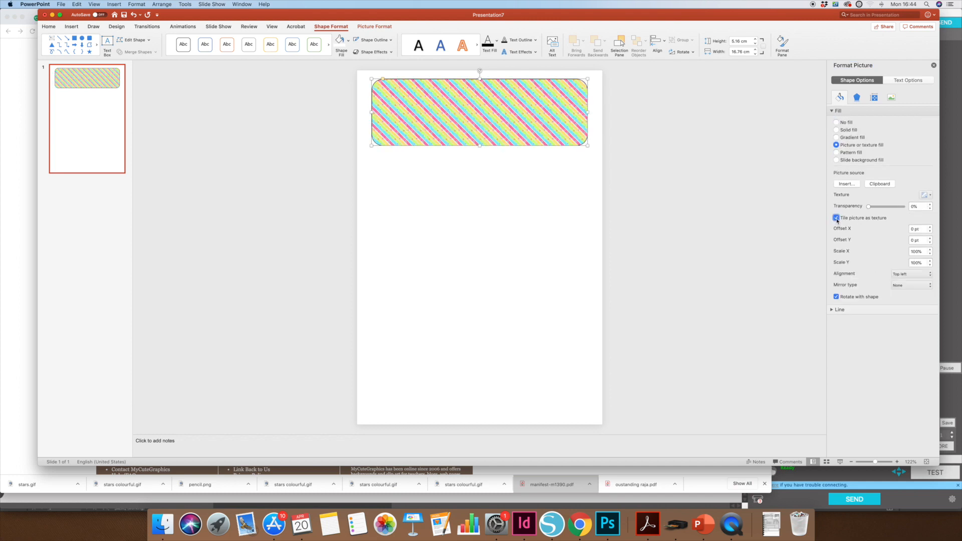
left_click(836, 218)
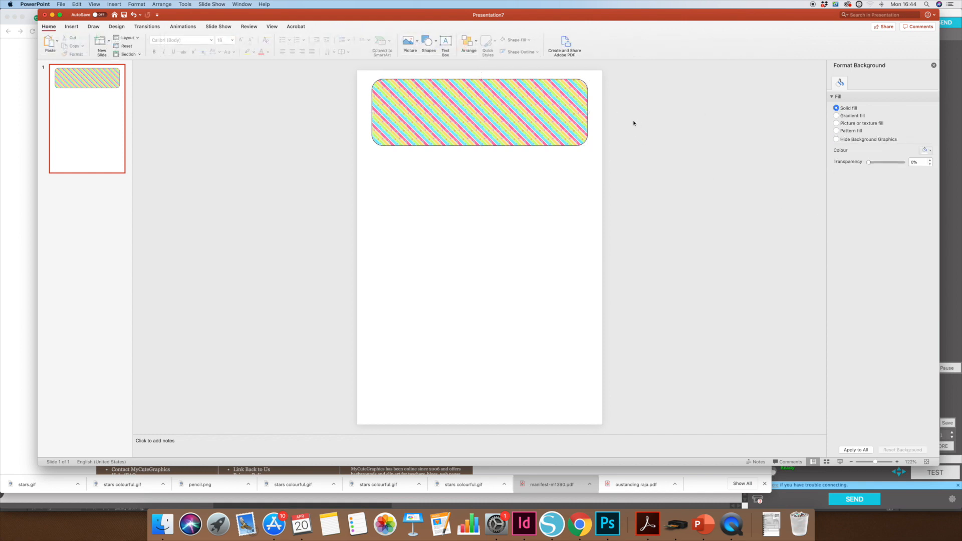
left_click(71, 26)
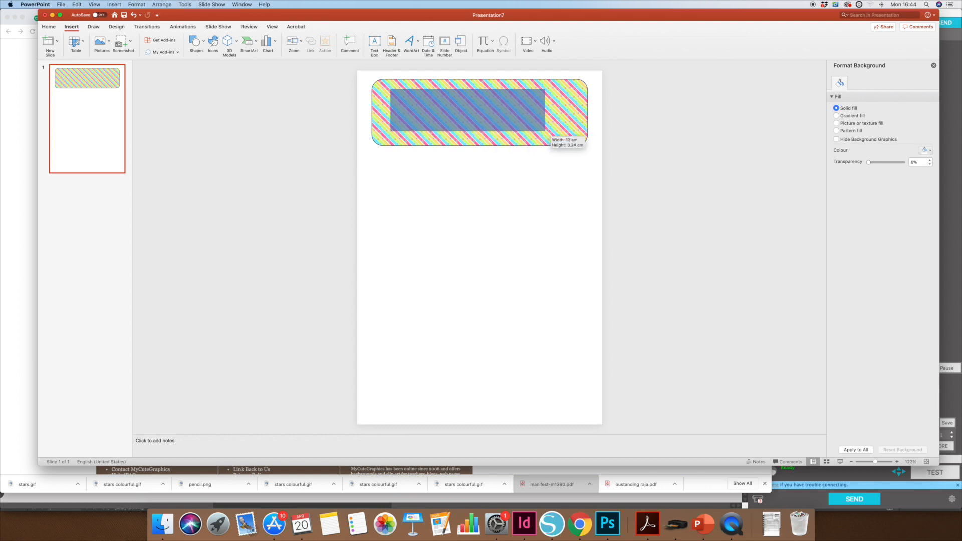
Step: Draw a white, outline-free rectangle inside the striped label
left_click(478, 111)
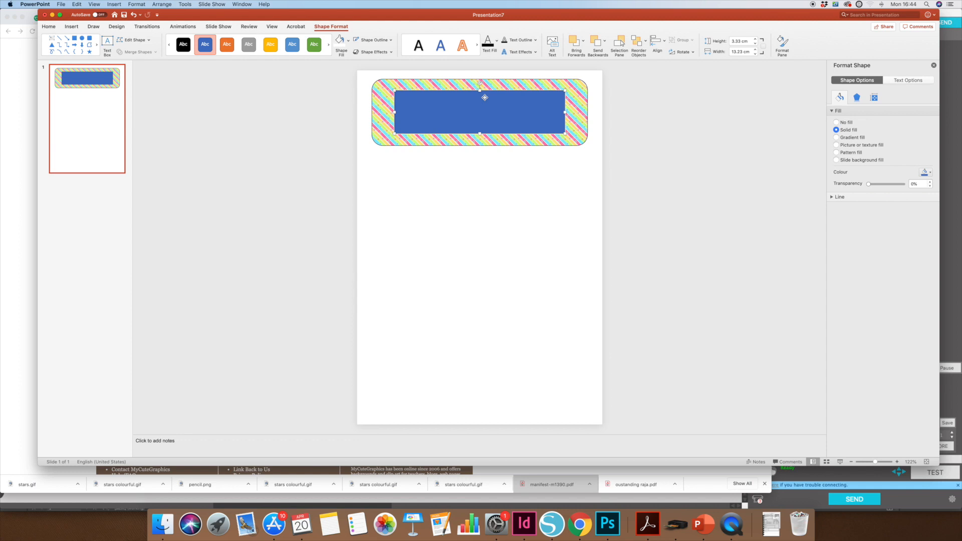
left_click_drag(485, 114, 484, 107)
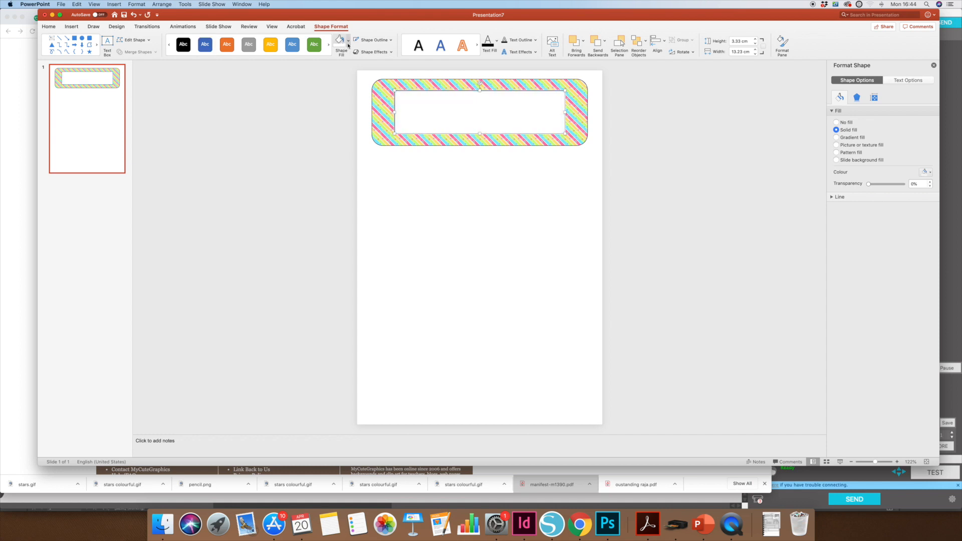
left_click(372, 39)
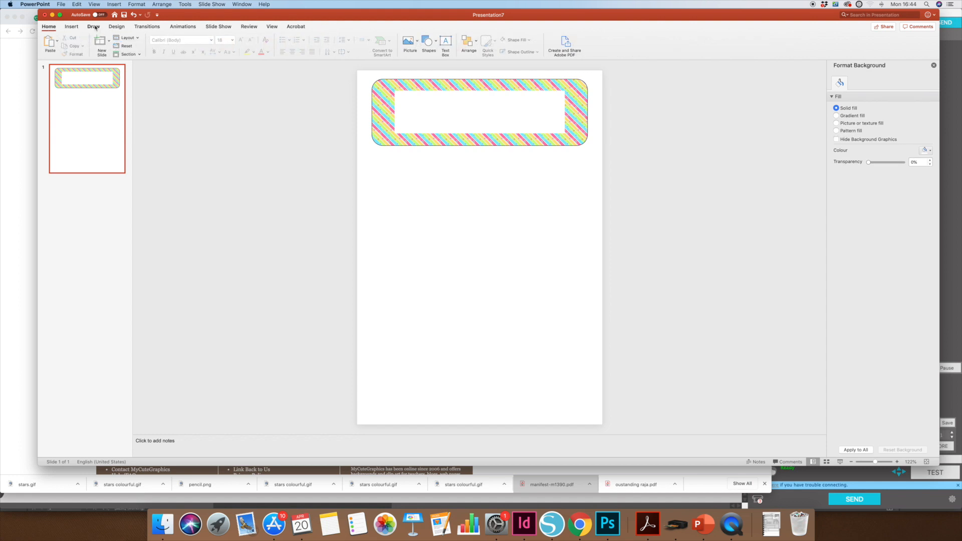
Step: Add a text box on the white panel reading 'Pencils'
left_click(71, 27)
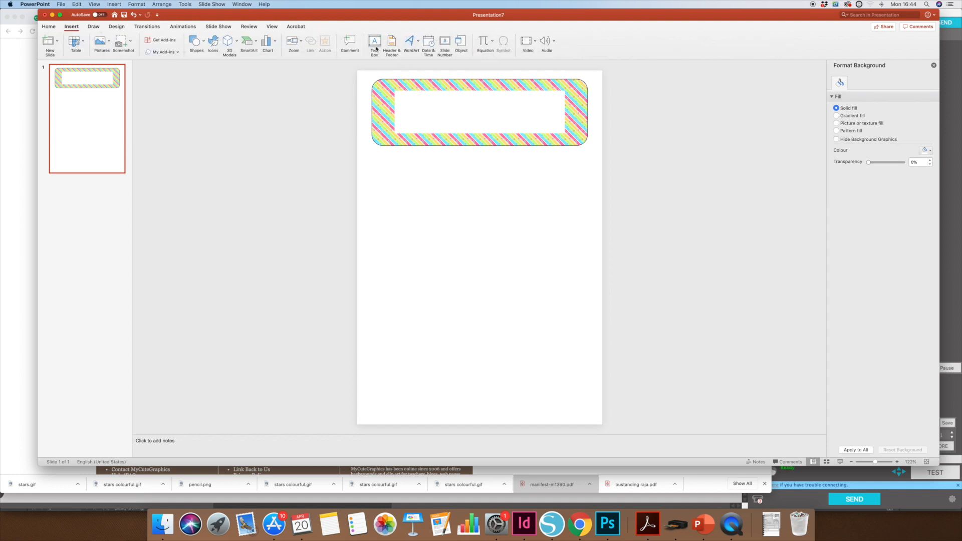
left_click_drag(403, 98, 527, 120)
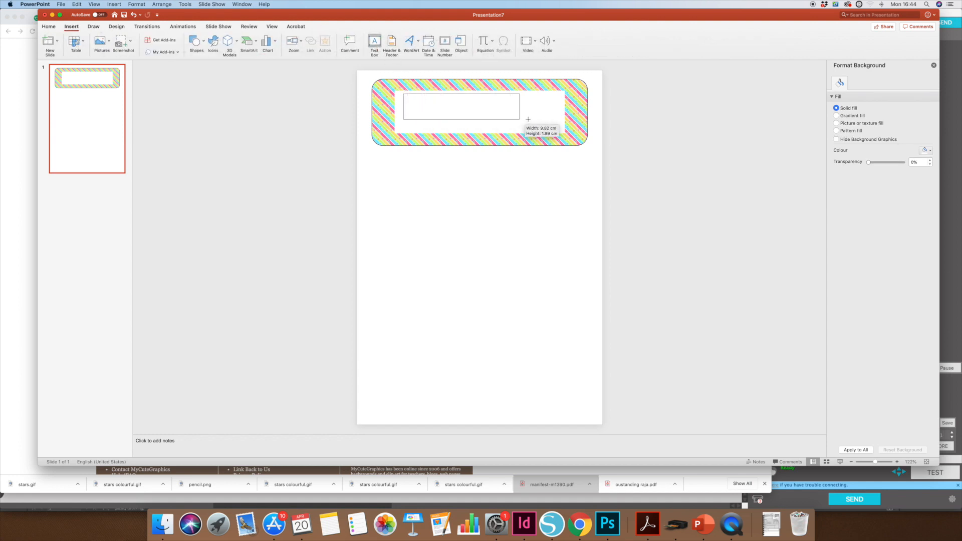
type("Pencils")
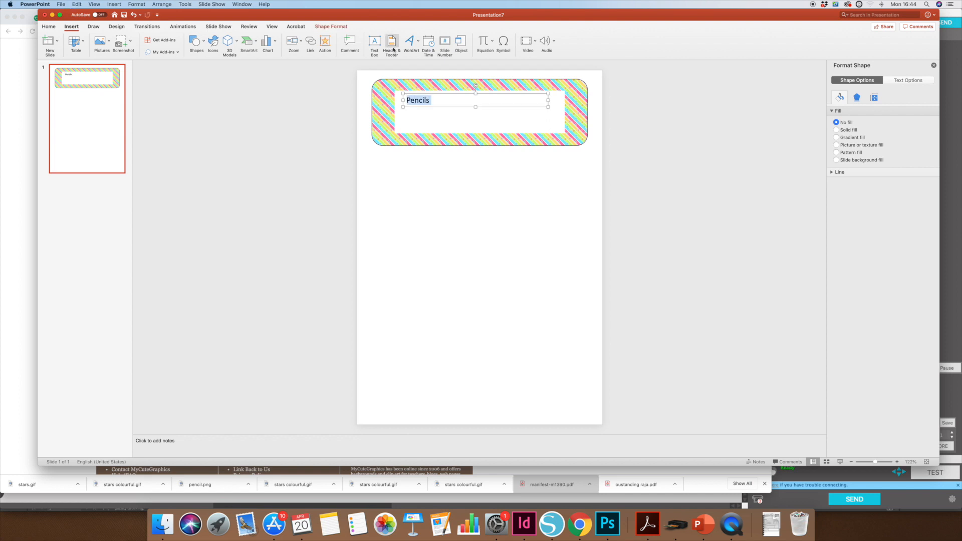
Step: Format the label text in the Chewy Grits font at a much larger size
left_click(48, 27)
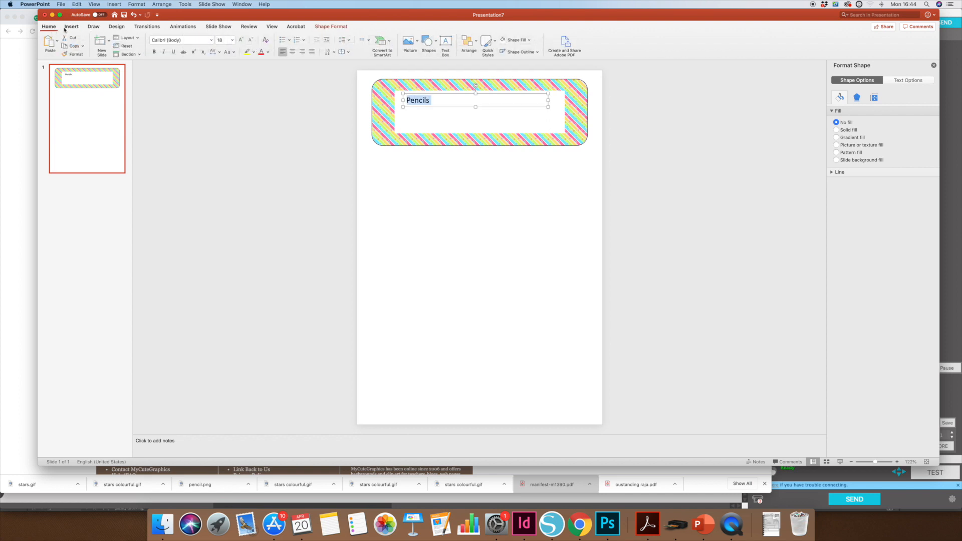
left_click(211, 40)
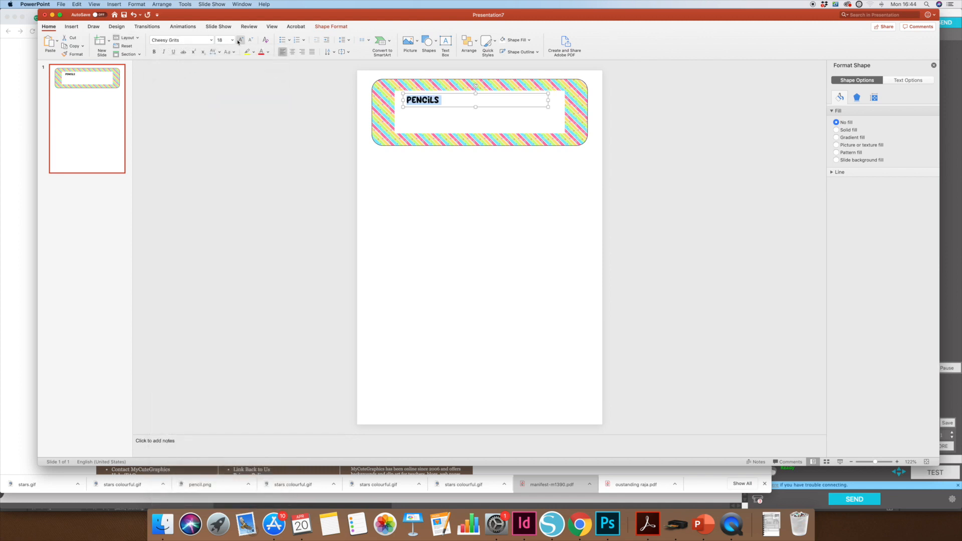
left_click(232, 40)
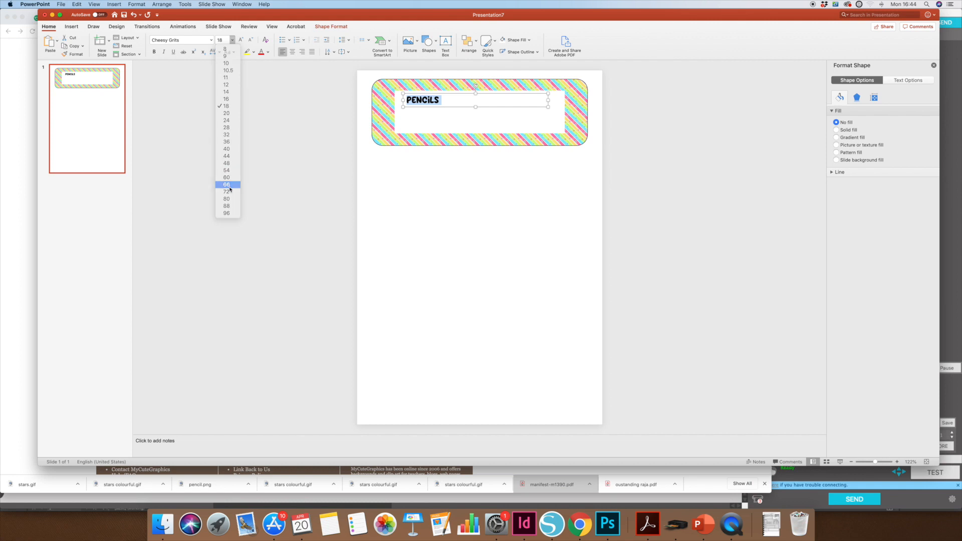
left_click(226, 185)
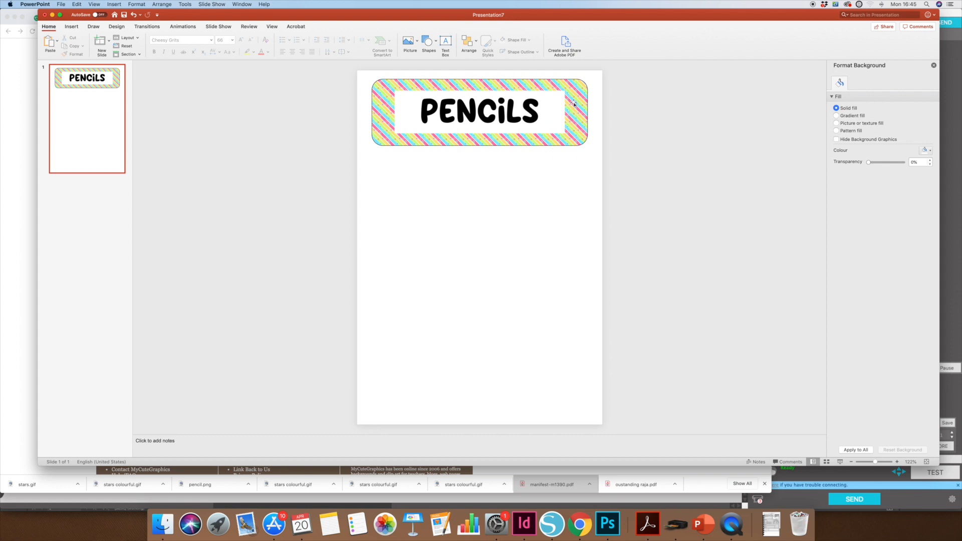
mouse_move(564, 129)
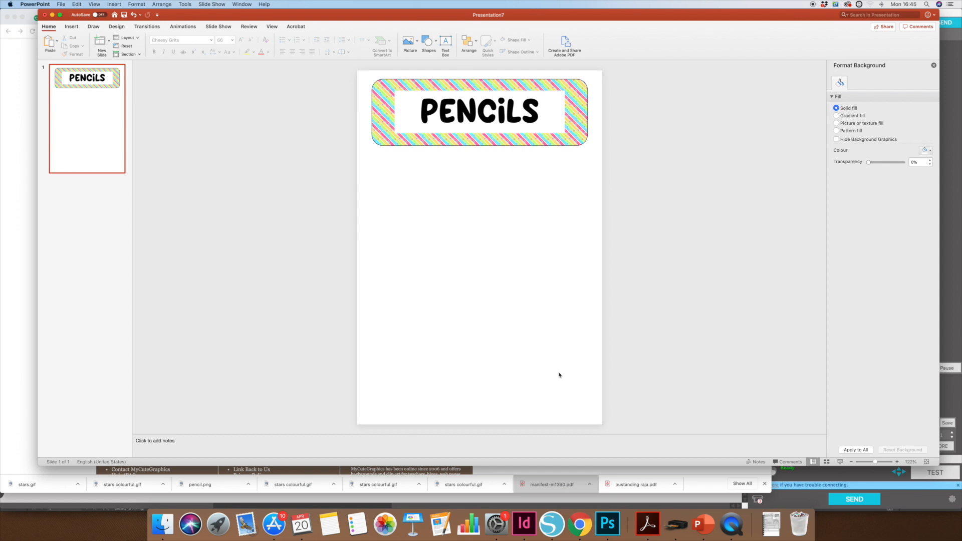
mouse_move(579, 524)
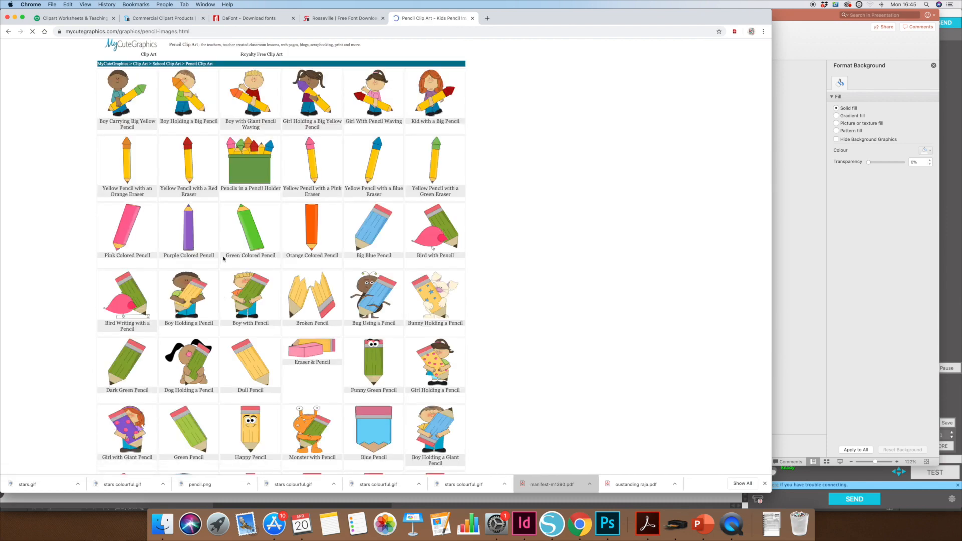
Step: Open the Pink Colored Pencil clip art and copy its image
left_click(126, 229)
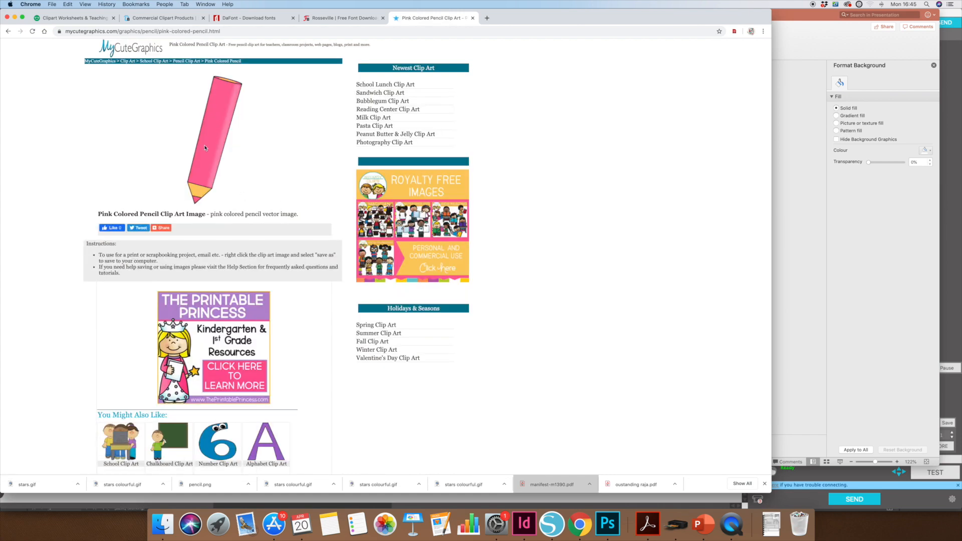
right_click(212, 141)
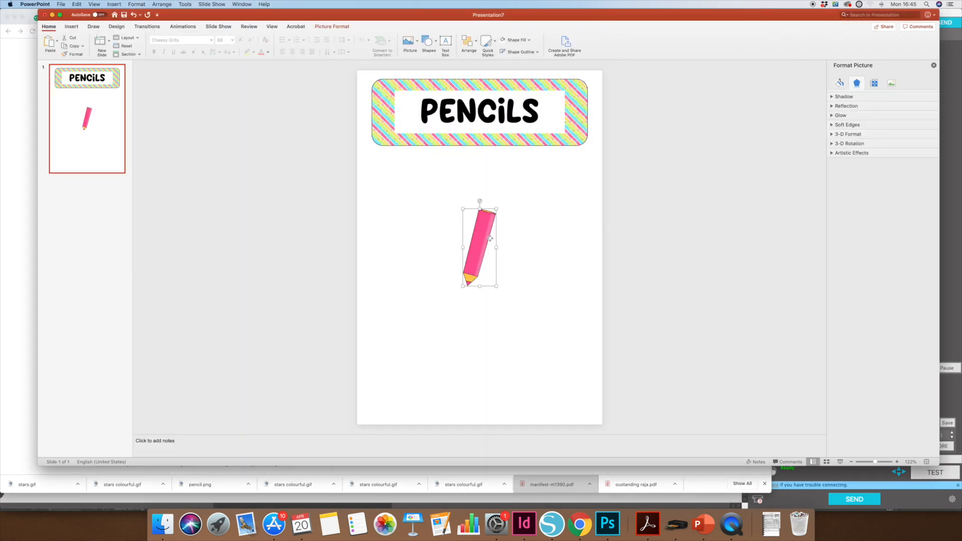
Step: Shrink the pasted pink pencil and place it at the label's right end
left_click_drag(480, 245, 522, 202)
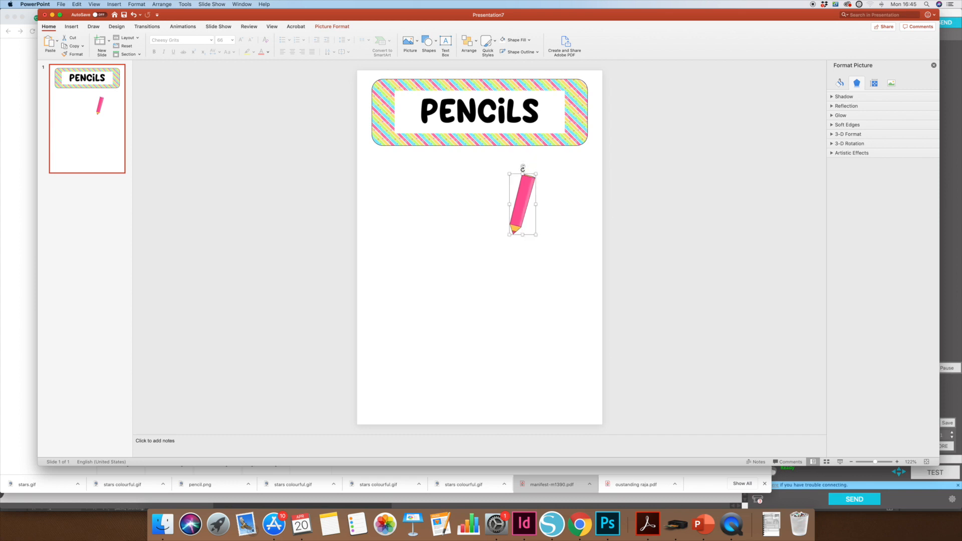
left_click_drag(521, 203, 552, 138)
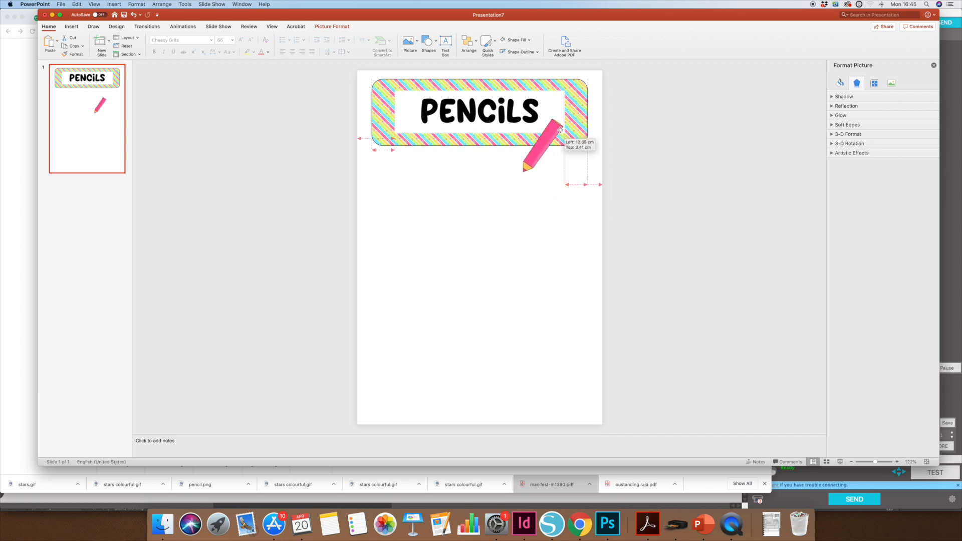
left_click_drag(540, 141, 558, 114)
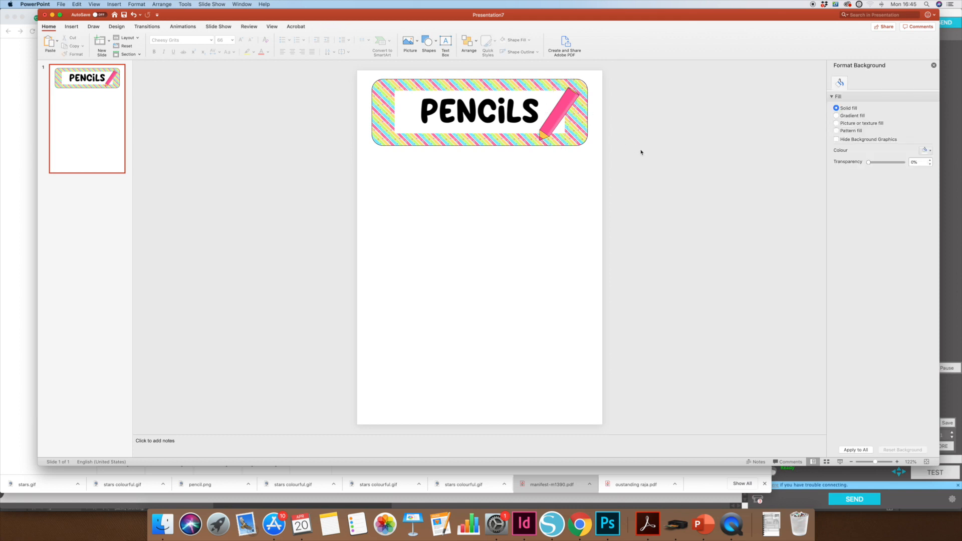
mouse_move(619, 150)
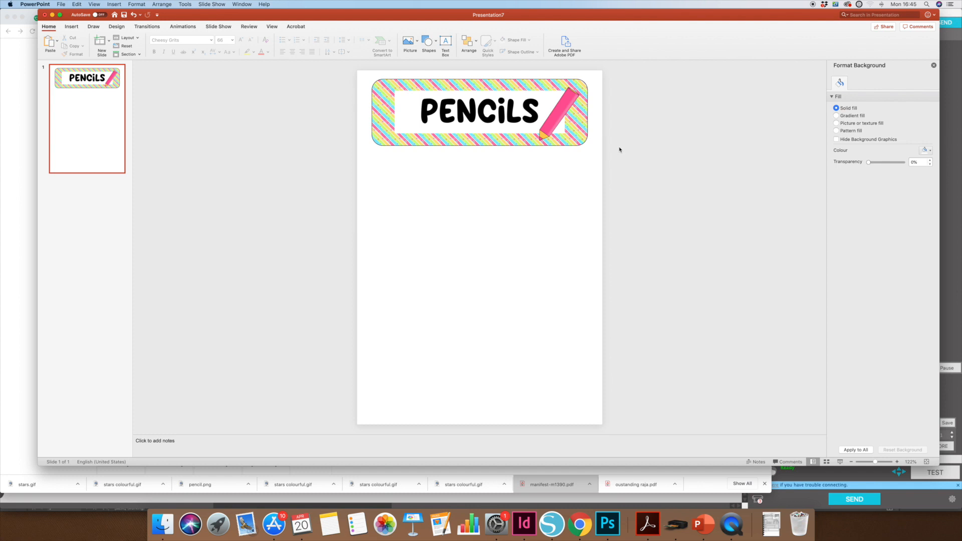
mouse_move(629, 160)
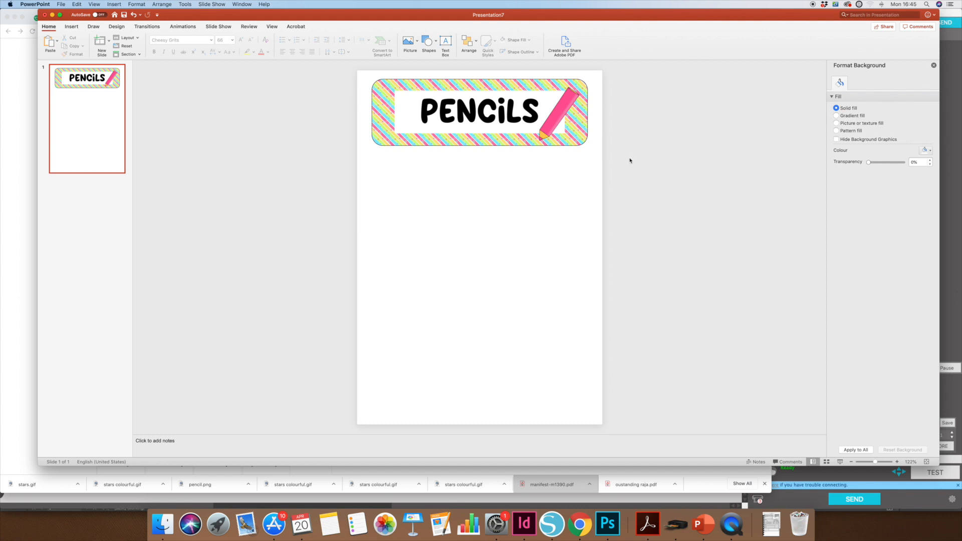
mouse_move(337, 76)
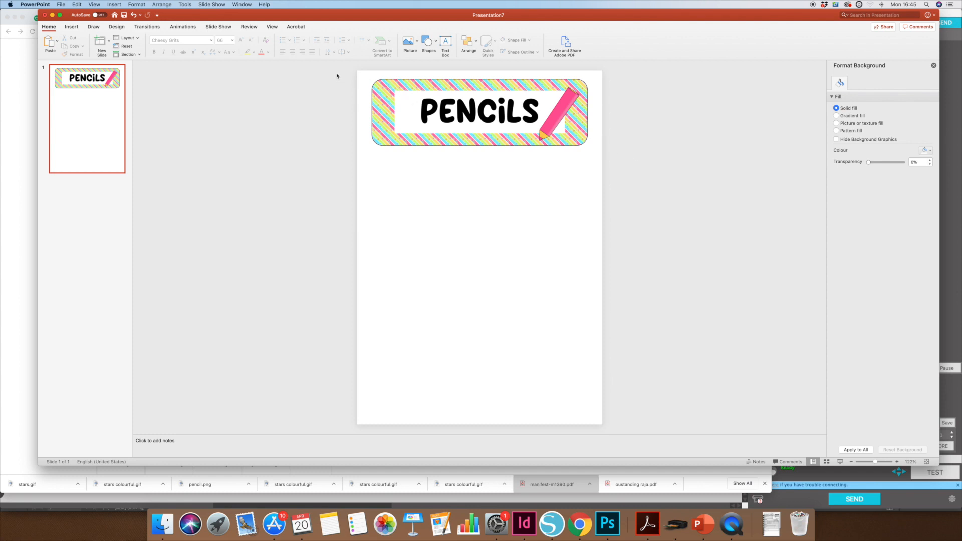
Step: Group the PENCILS label pieces into one object and position the copied label below
left_click(478, 112)
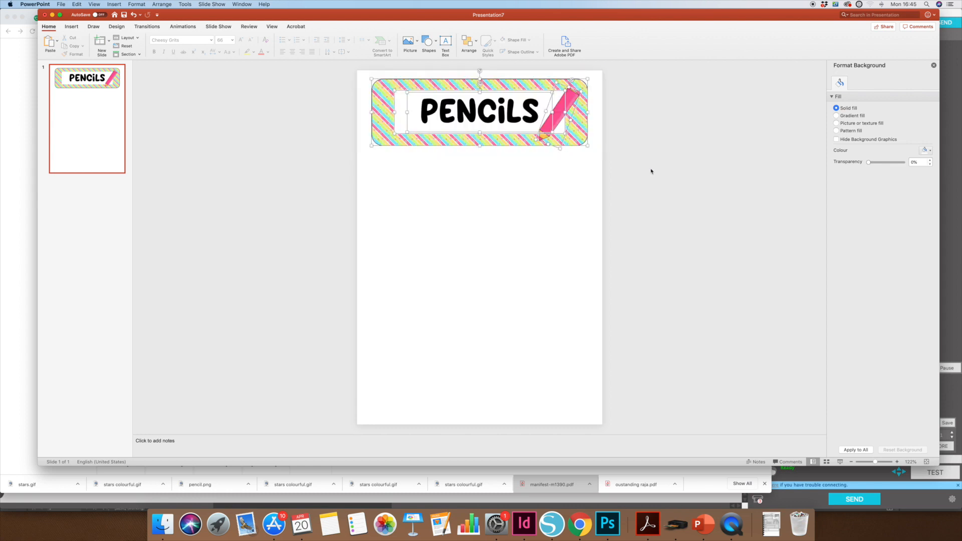
right_click(571, 111)
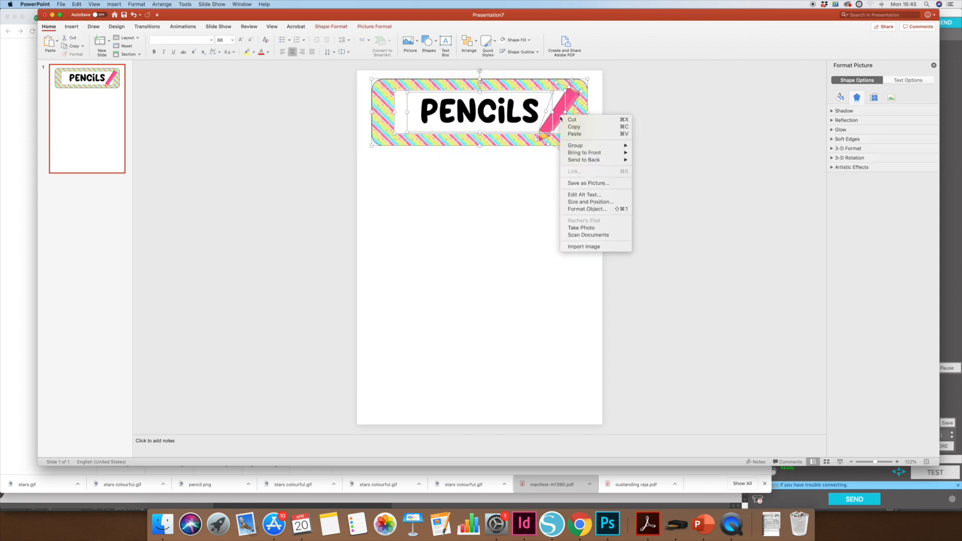
left_click(530, 227)
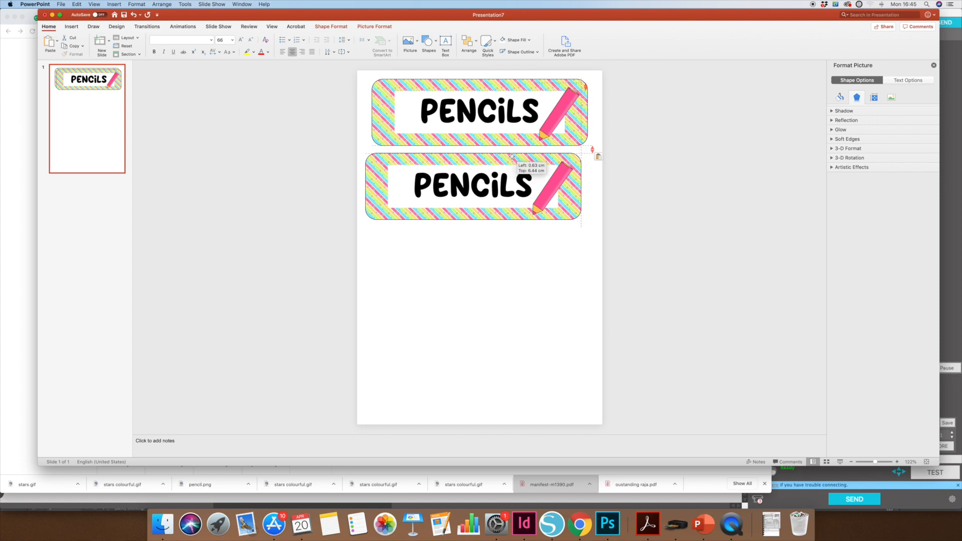
left_click_drag(473, 187, 480, 186)
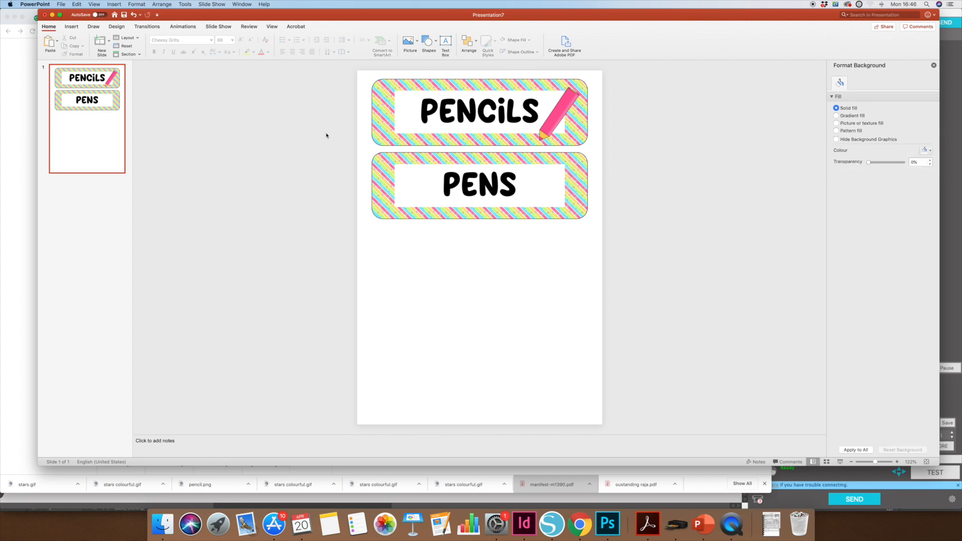
mouse_move(492, 309)
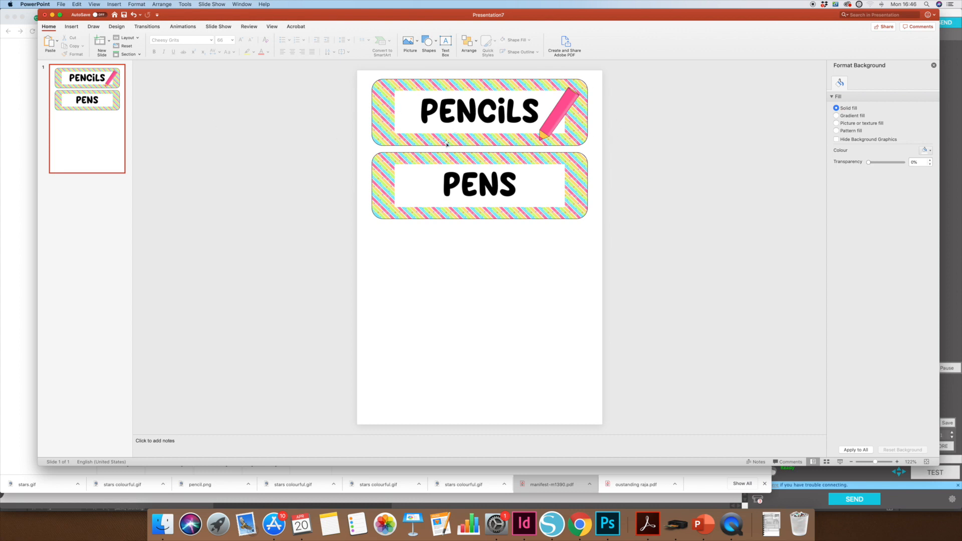
Step: Duplicate the slide containing the PENCILS and PENS labels
right_click(103, 111)
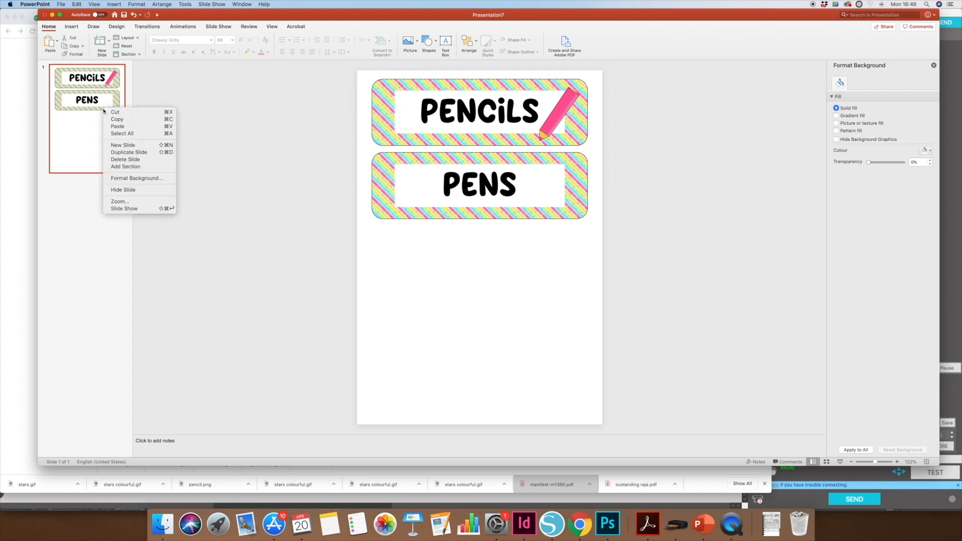
left_click(129, 153)
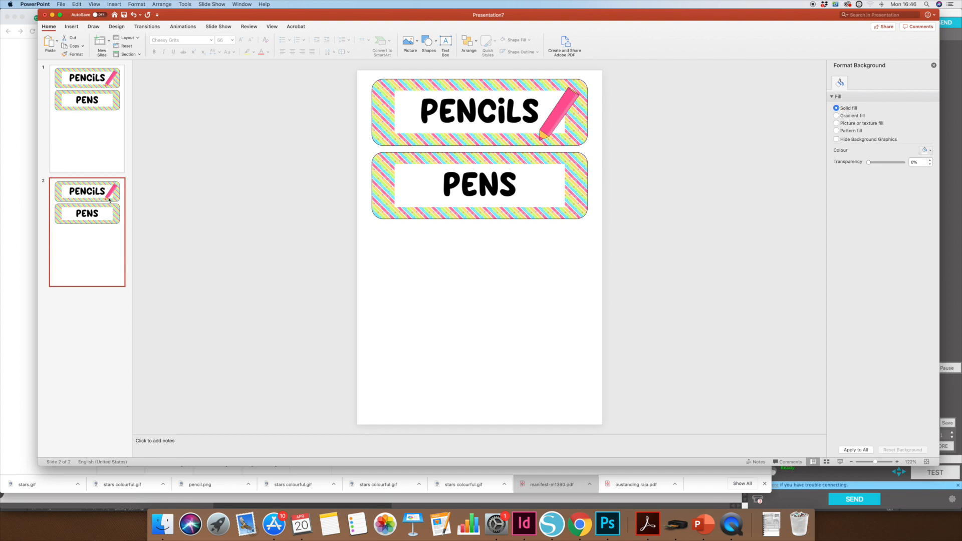
mouse_move(246, 297)
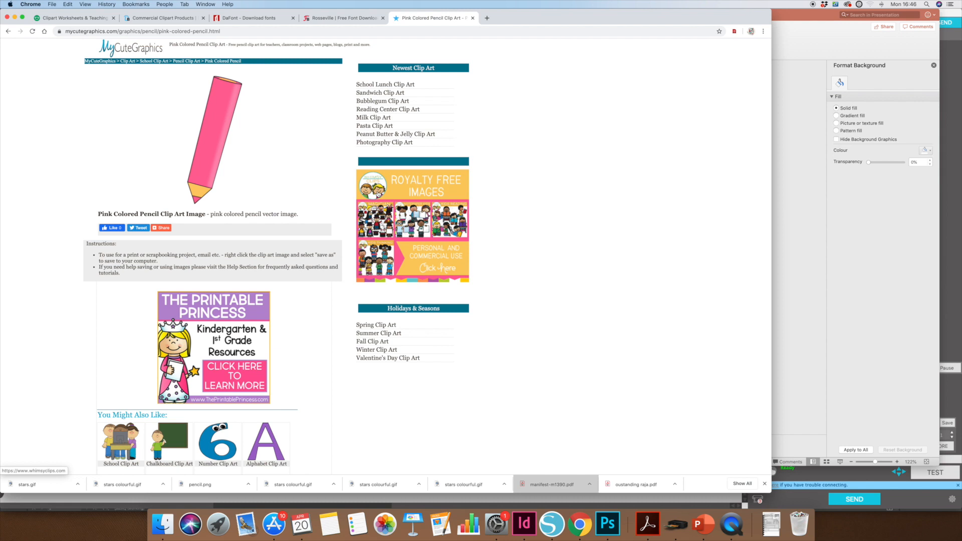
mouse_move(382, 101)
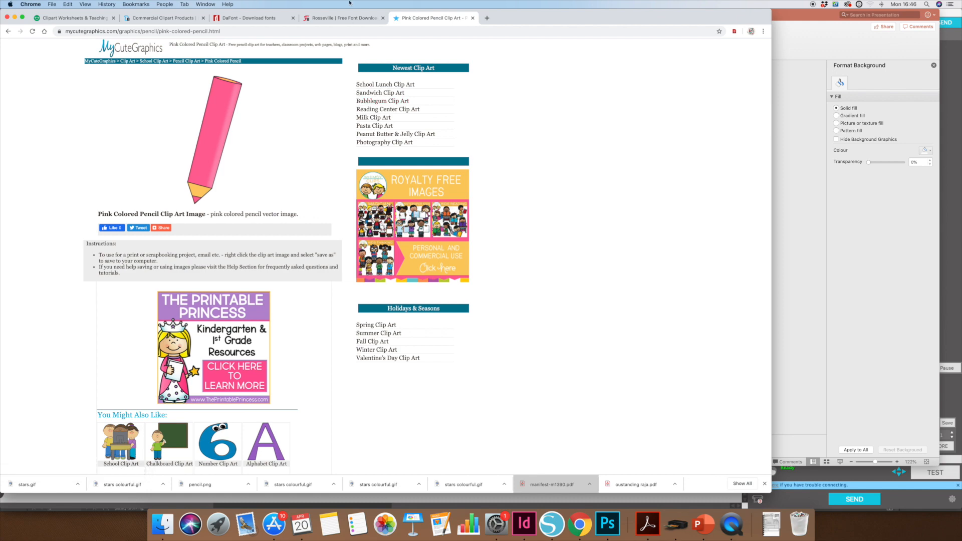
Step: Switch to the DaFont site and scroll through its recently added fonts
left_click(249, 18)
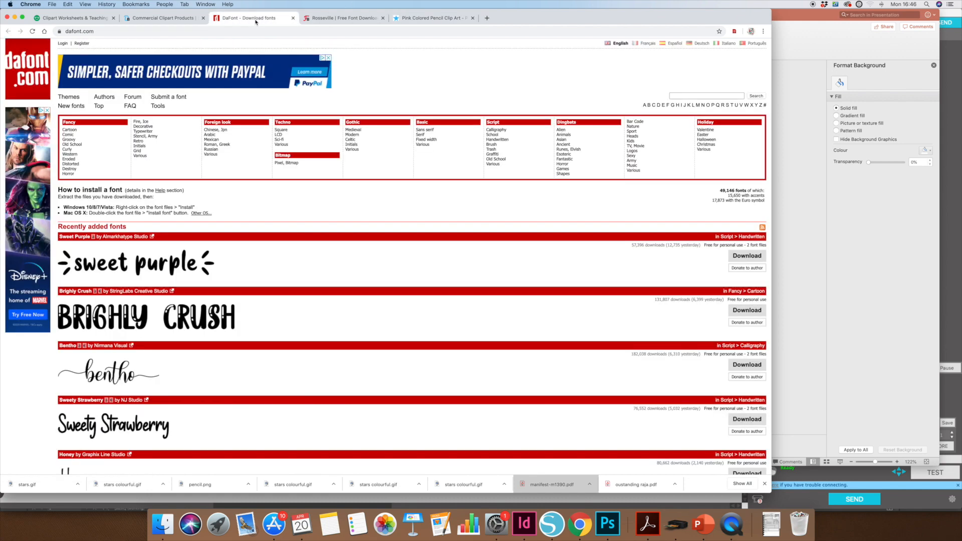
scroll("down", 3)
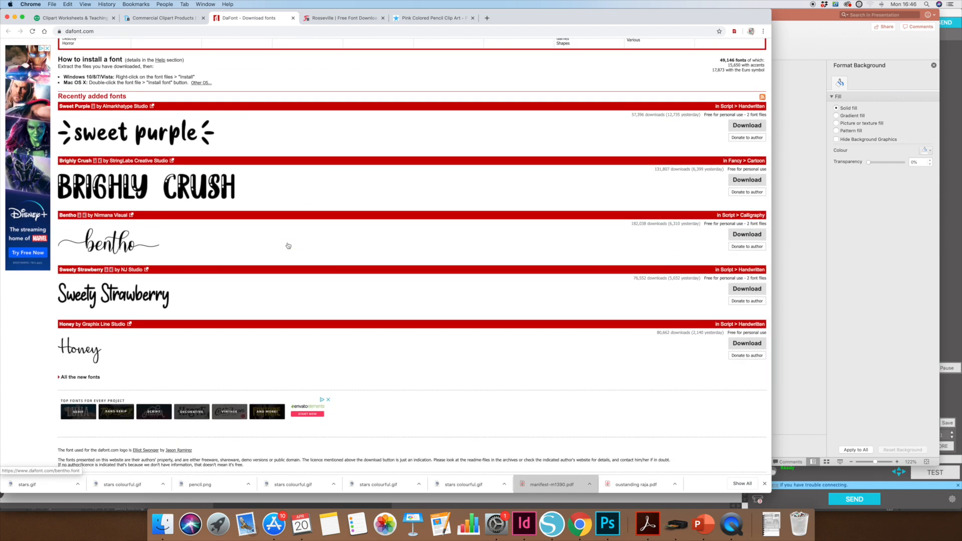
mouse_move(281, 228)
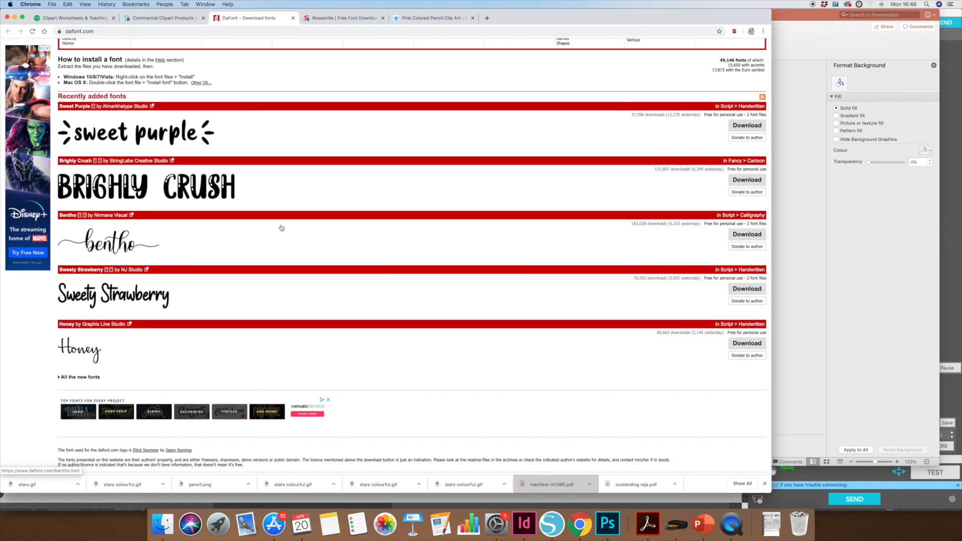
mouse_move(274, 207)
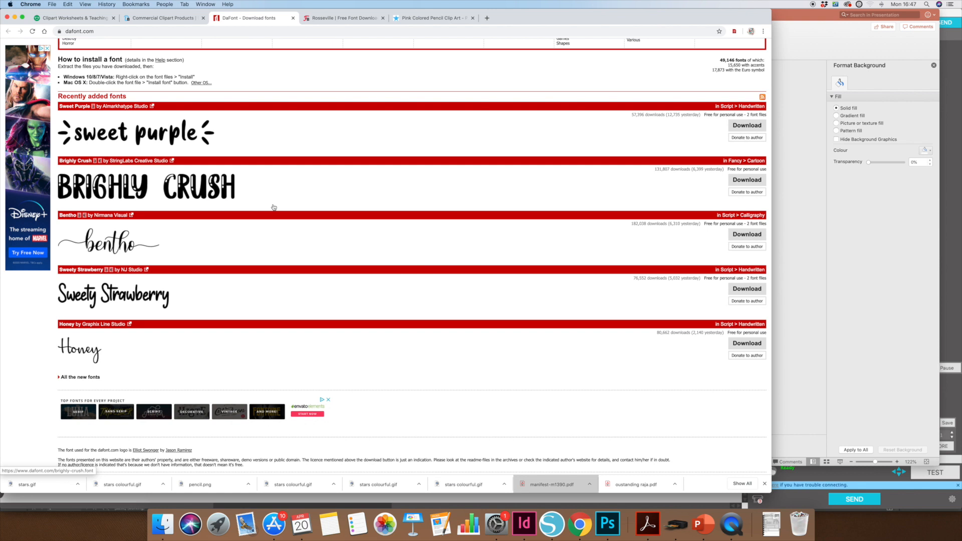
mouse_move(194, 138)
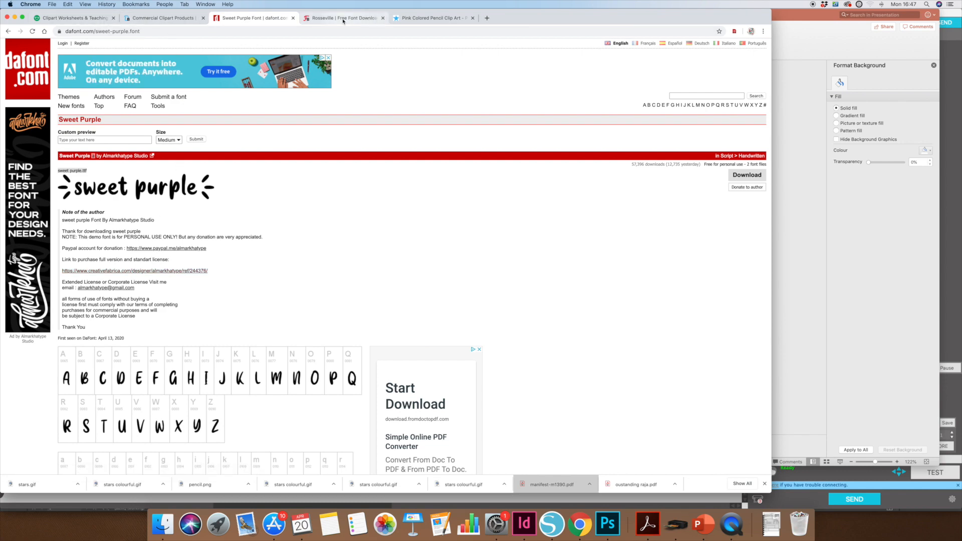
Step: Browse Font Bundles' Free Fonts listing, including Cuppycake, Feather and Rosseville
left_click(342, 18)
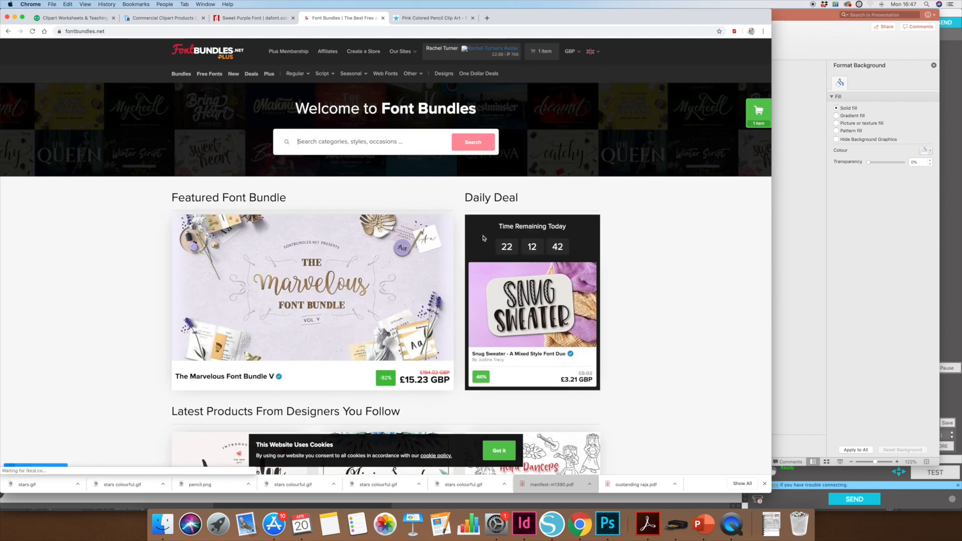
scroll("down", 3)
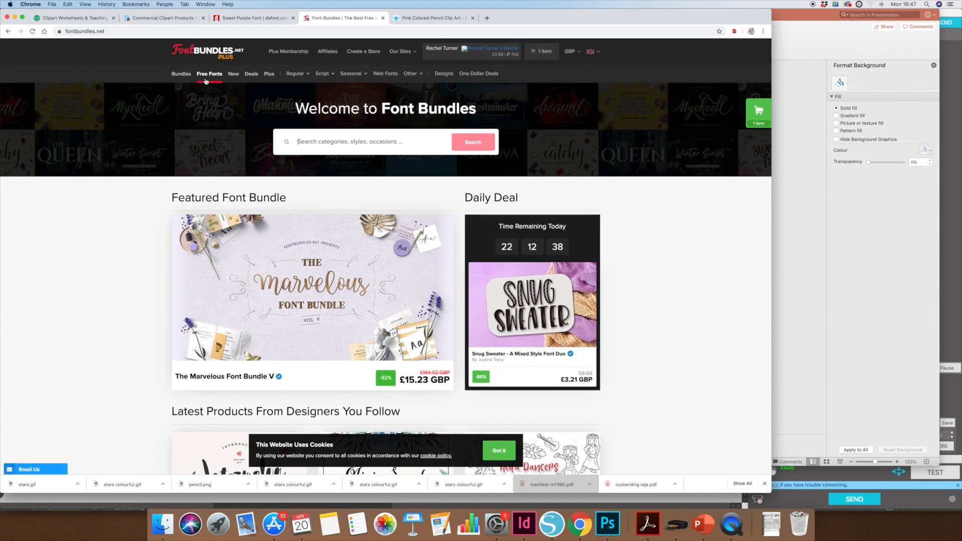
left_click(209, 73)
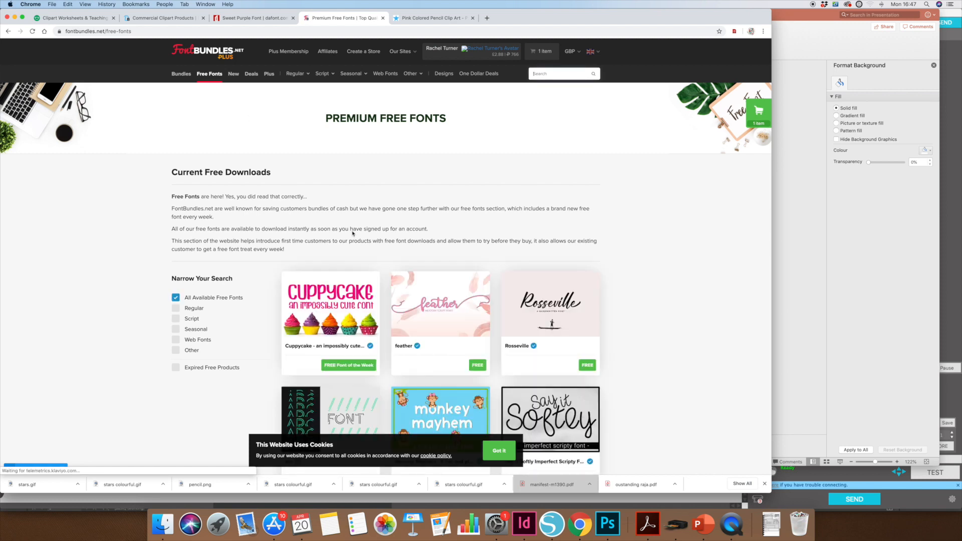
scroll("down", 3)
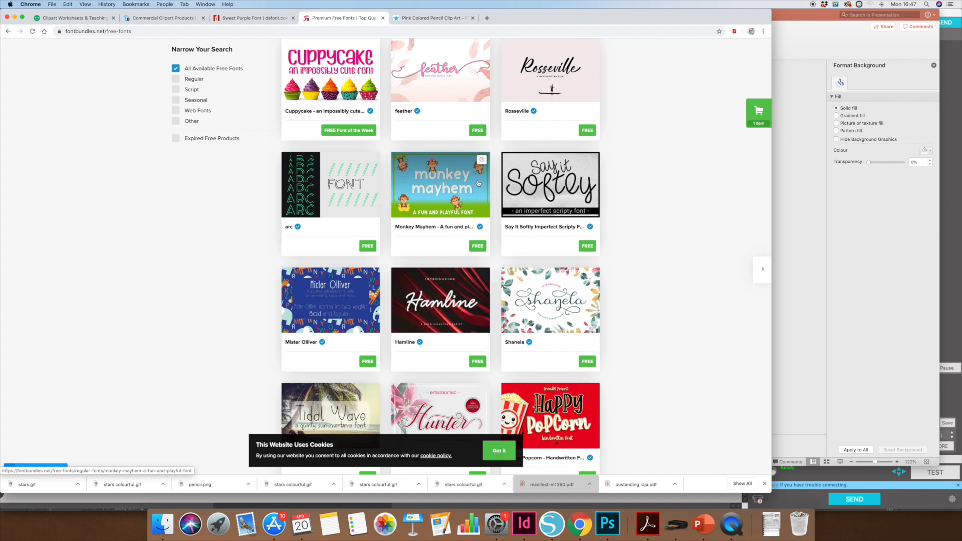
scroll("down", 3)
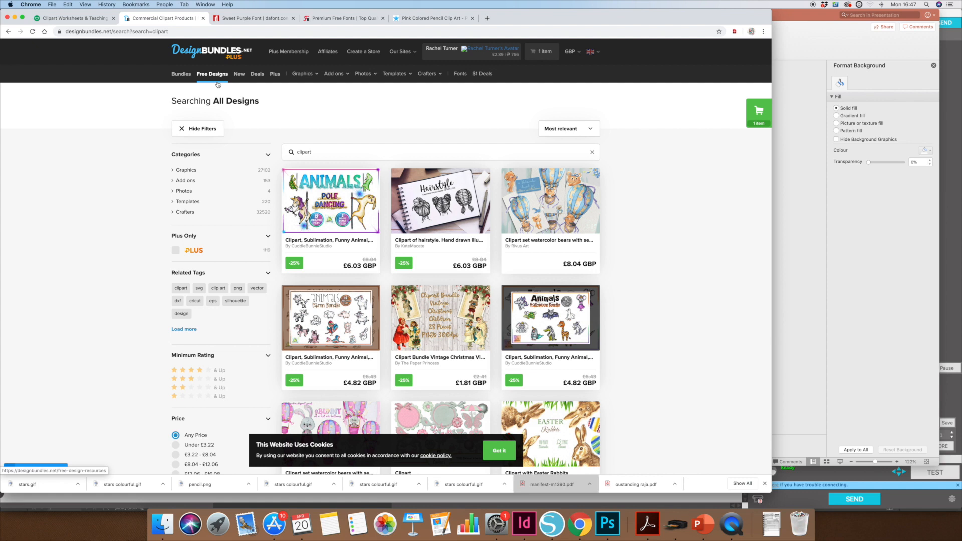
mouse_move(218, 76)
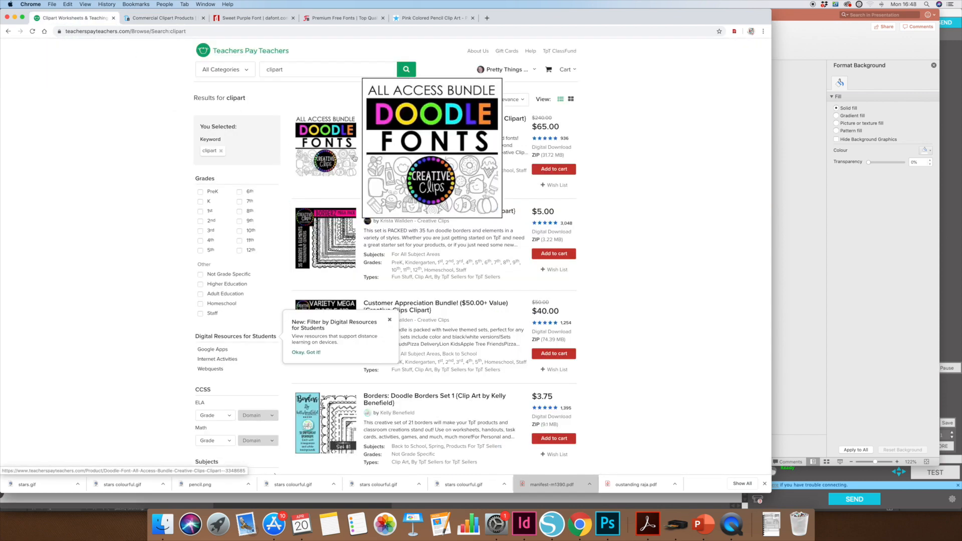
mouse_move(636, 198)
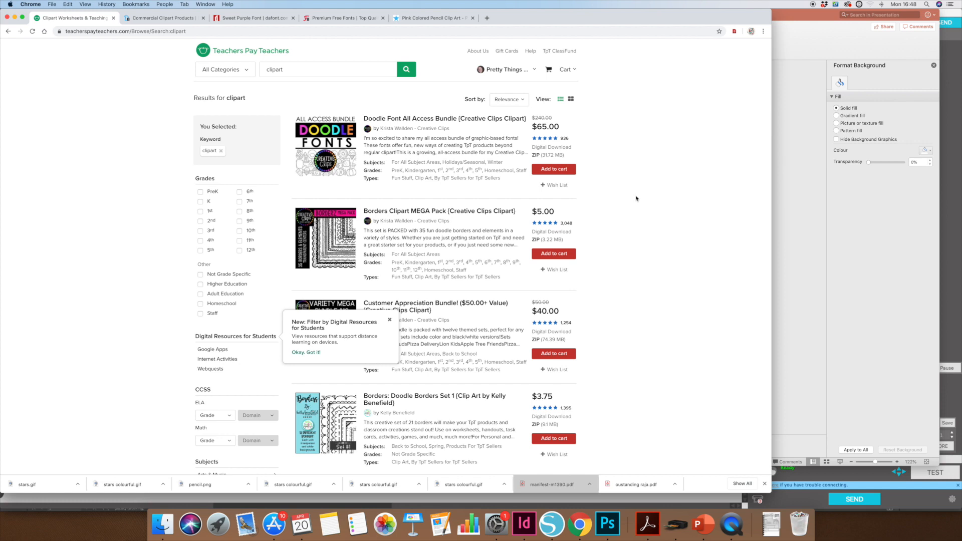
mouse_move(496, 293)
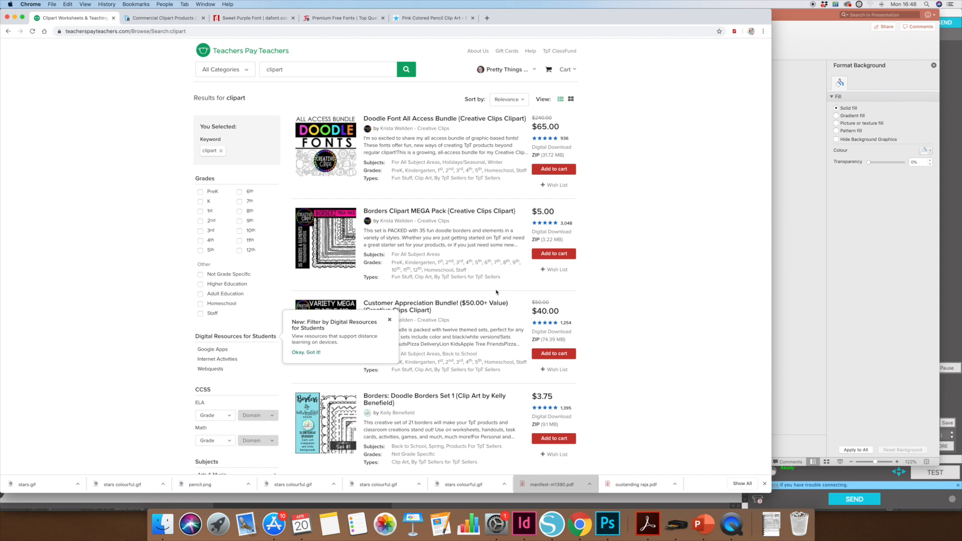
Step: Scroll the Teachers Pay Teachers clipart results to Zoo Animal Clipart and Alphabet MEGA Bundle
scroll("down", 3)
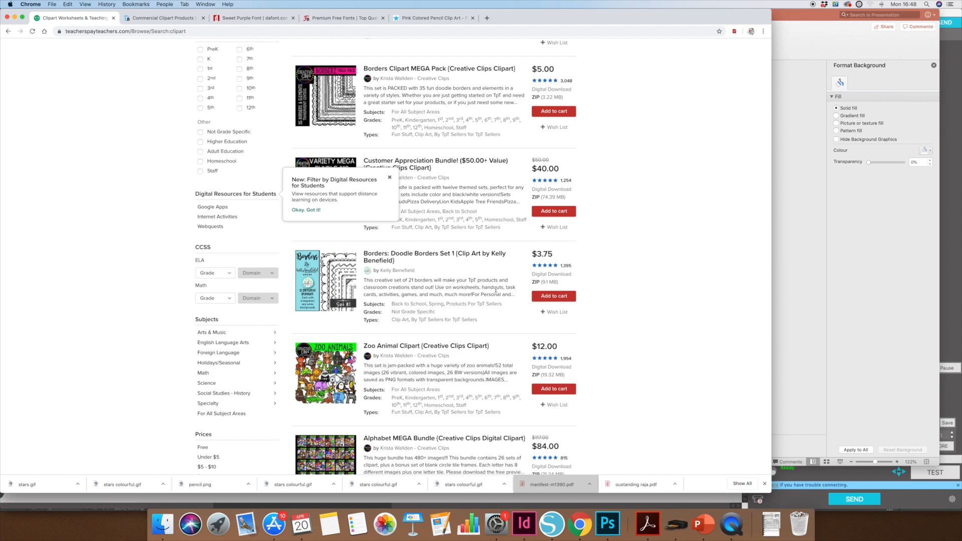
scroll("down", 3)
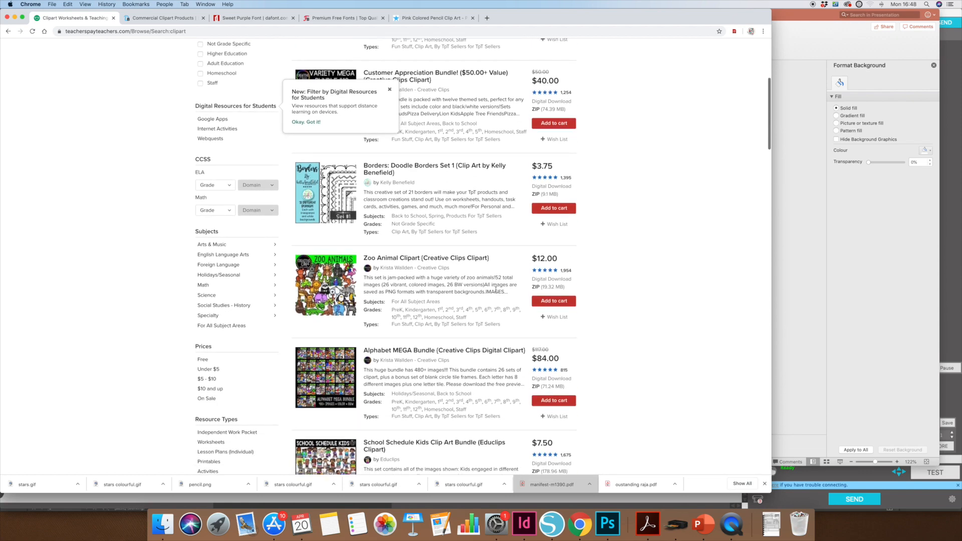
scroll("down", 3)
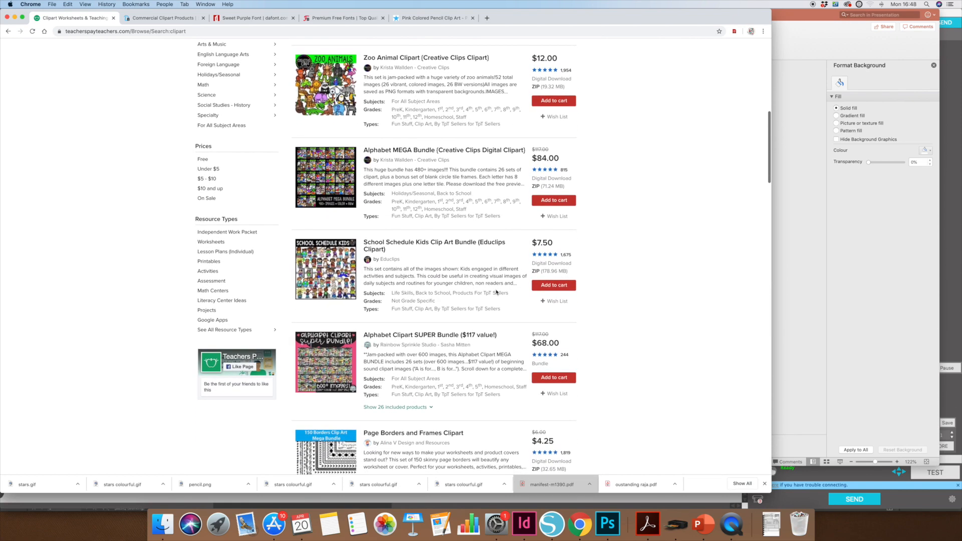
scroll("down", 3)
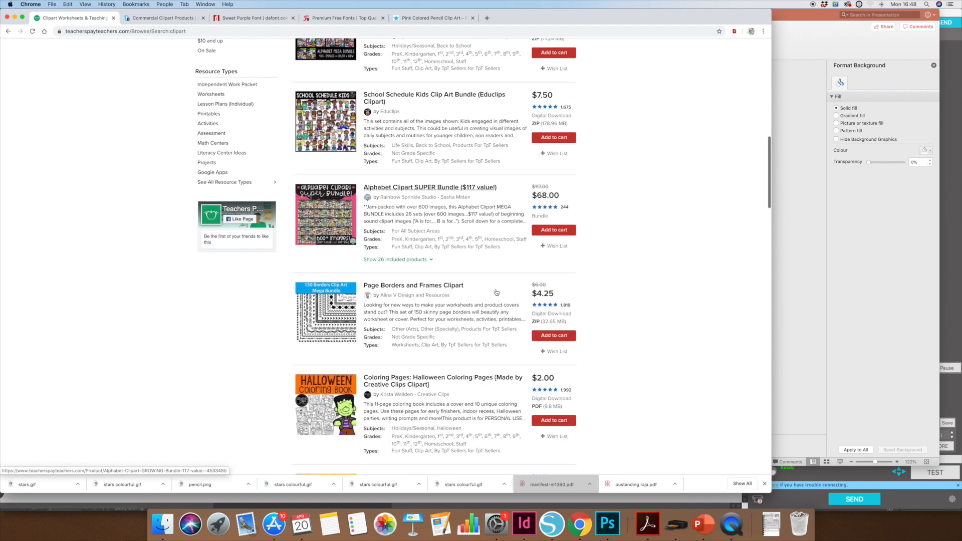
scroll("down", 3)
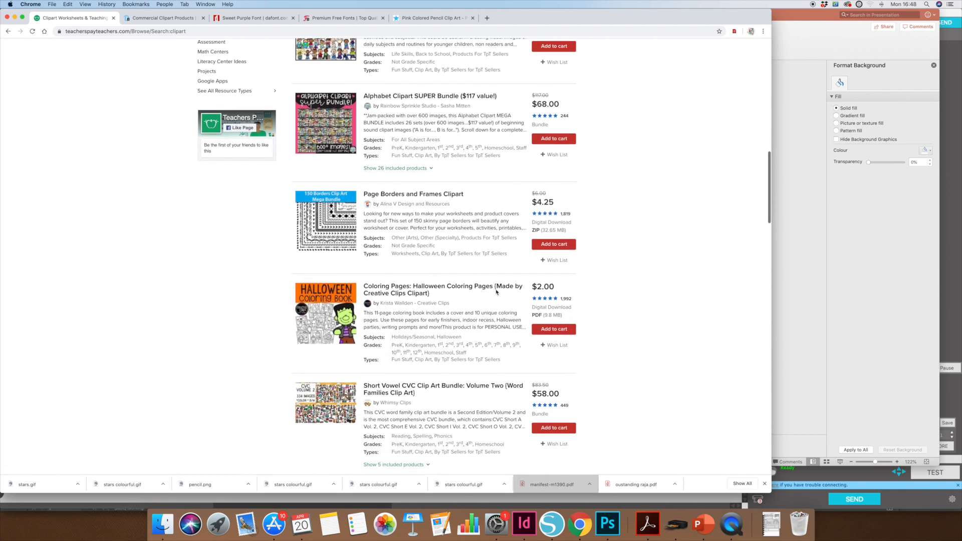
scroll("up", 3)
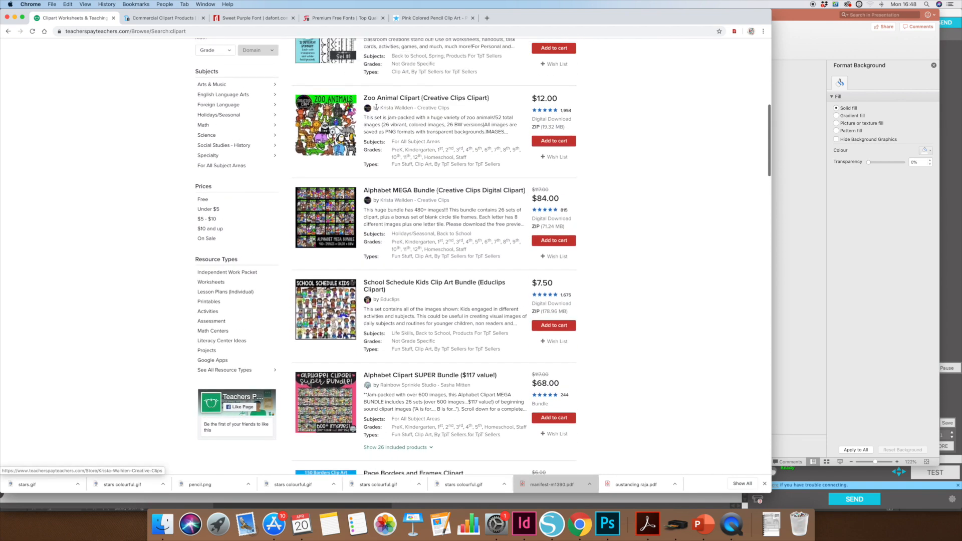